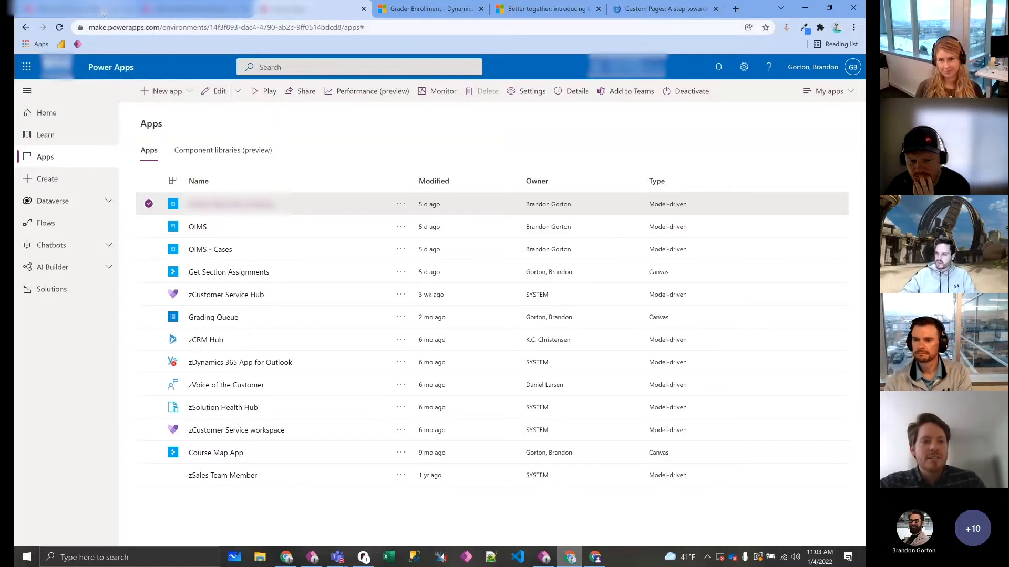
Step: Open the Admin Black Box Grading model-driven app in the app designer
click(218, 91)
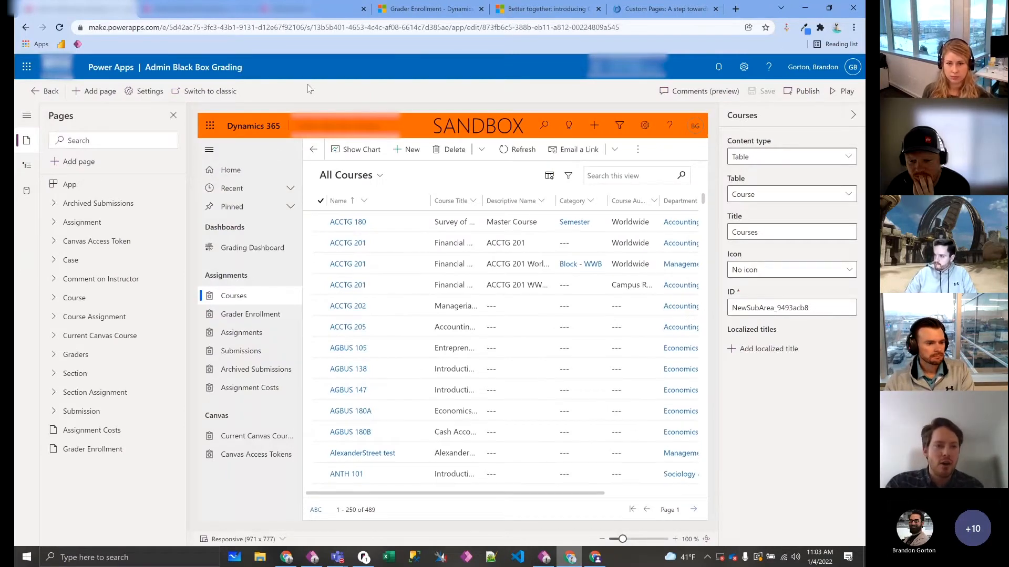
mouse_move(67, 166)
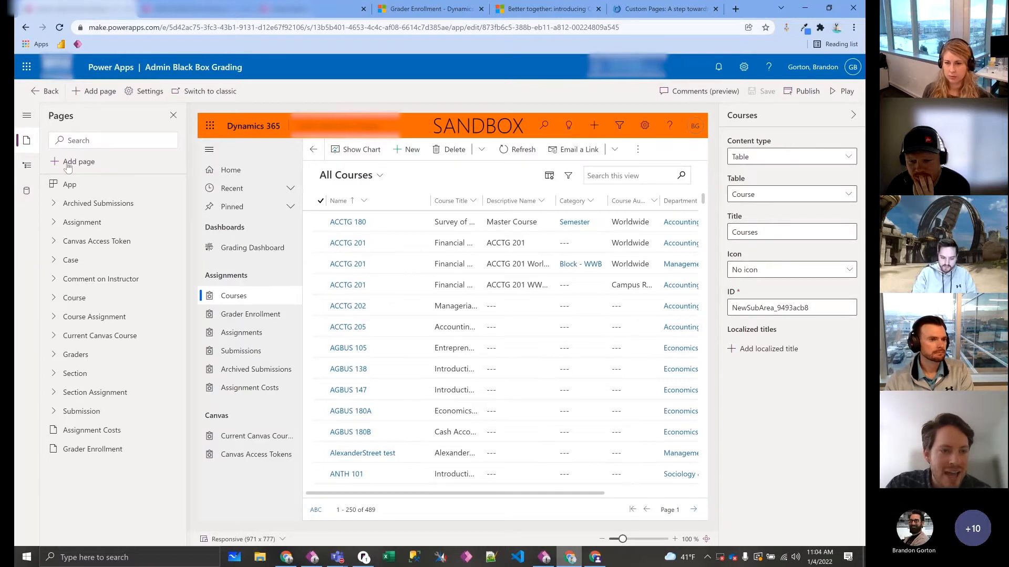
mouse_move(100, 335)
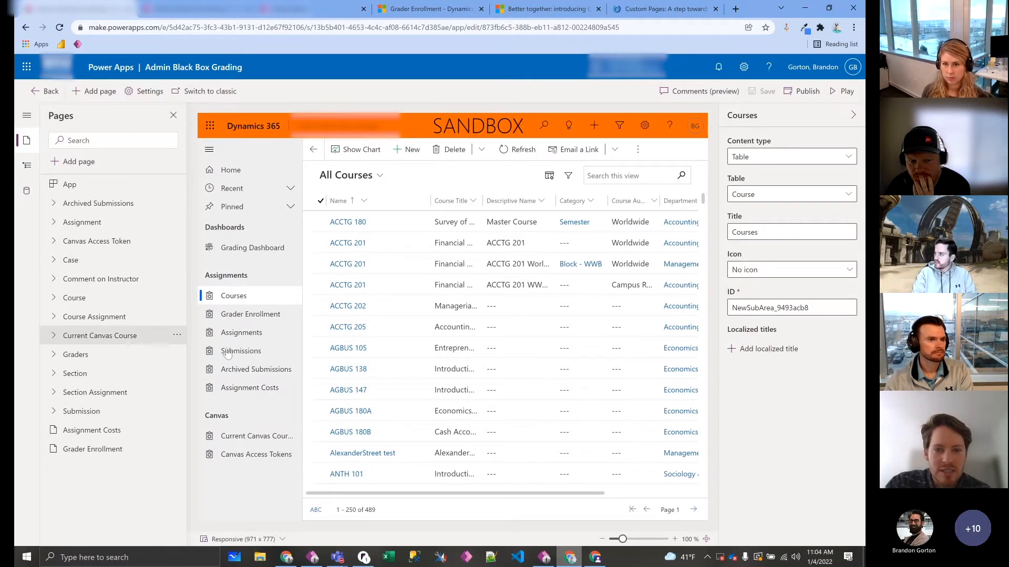
mouse_move(96, 166)
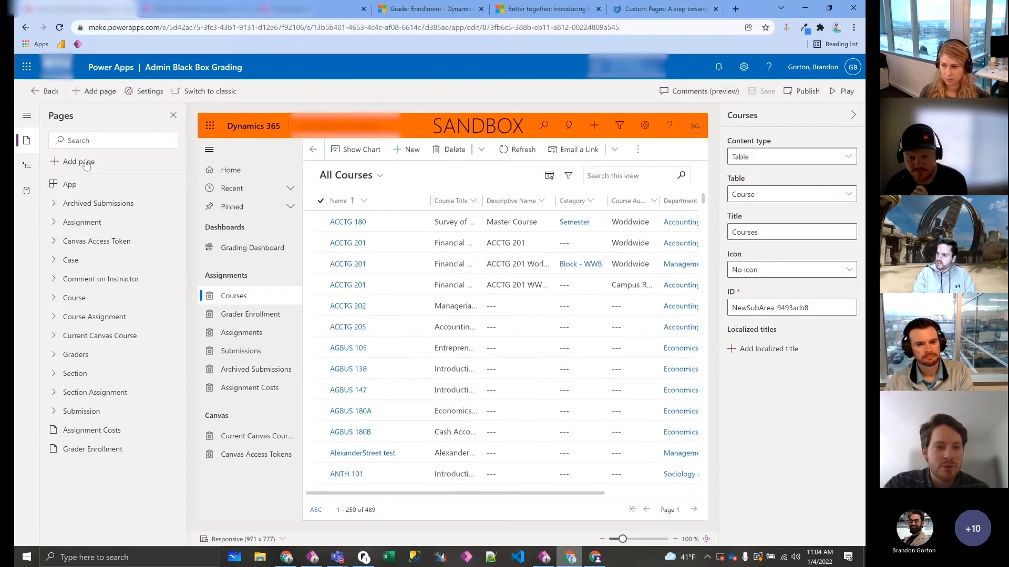
Step: Add a new Custom (preview) page named Page1 and open its blank canvas
click(78, 162)
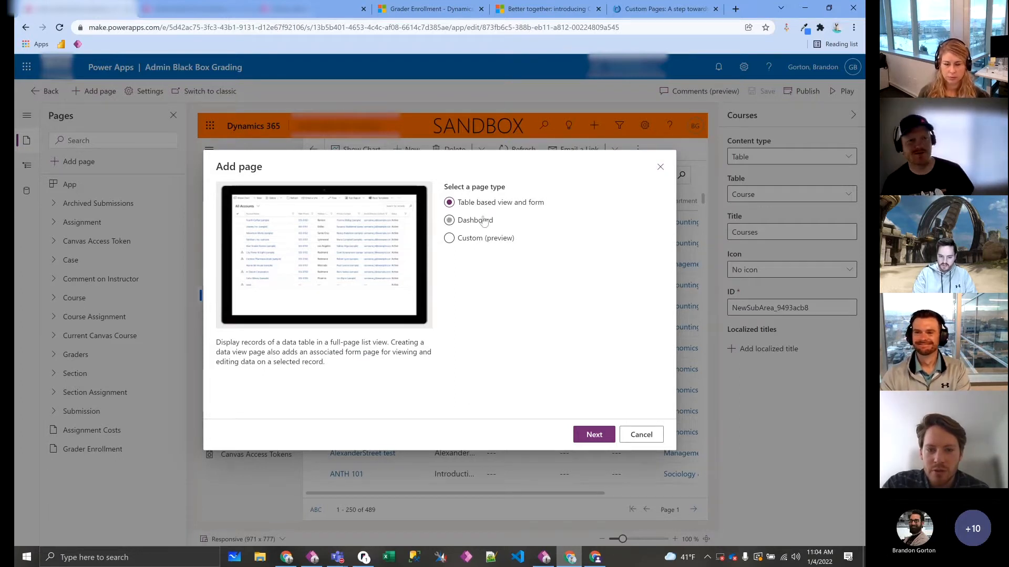
click(449, 202)
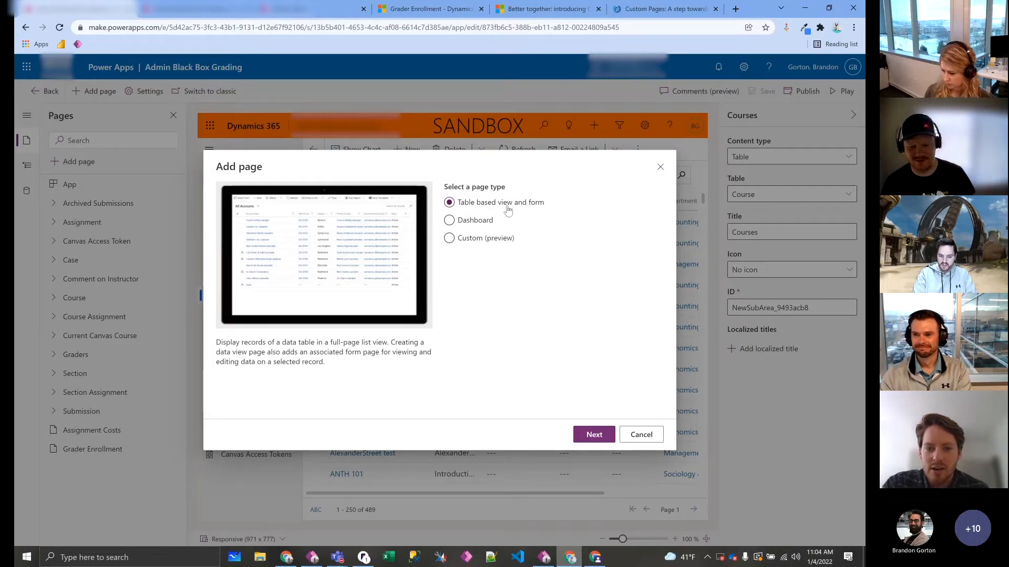
click(448, 239)
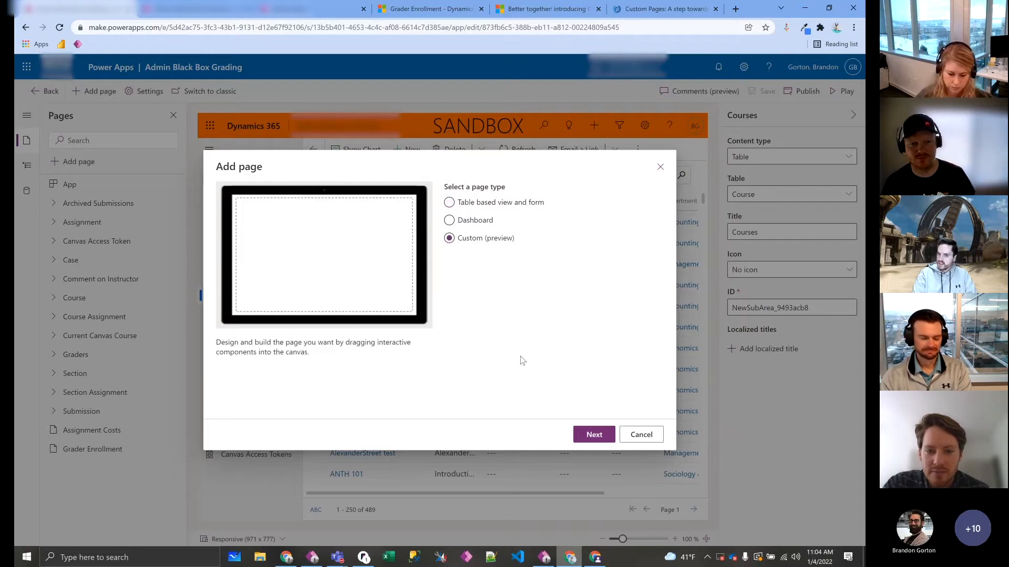
click(592, 434)
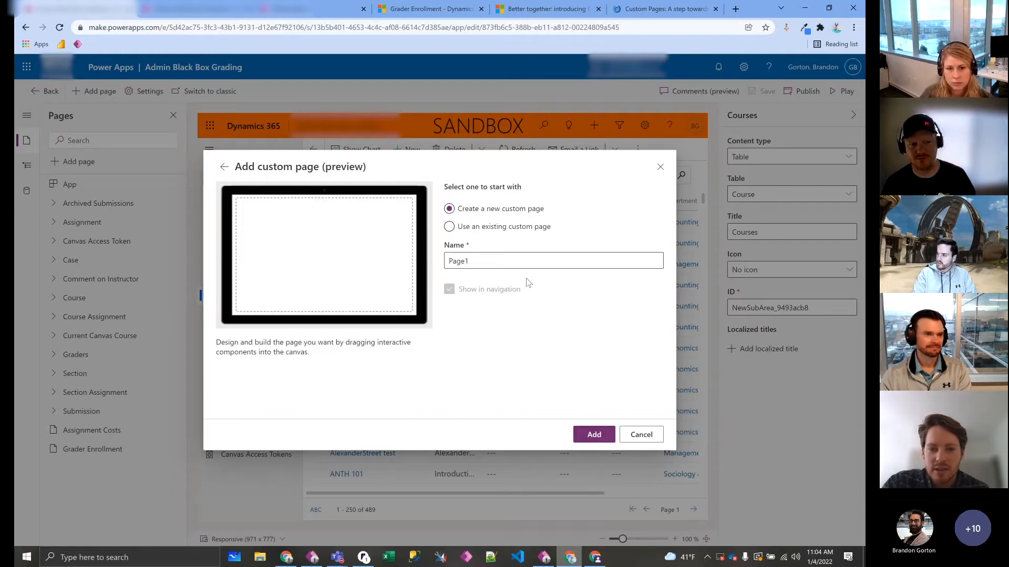
click(593, 434)
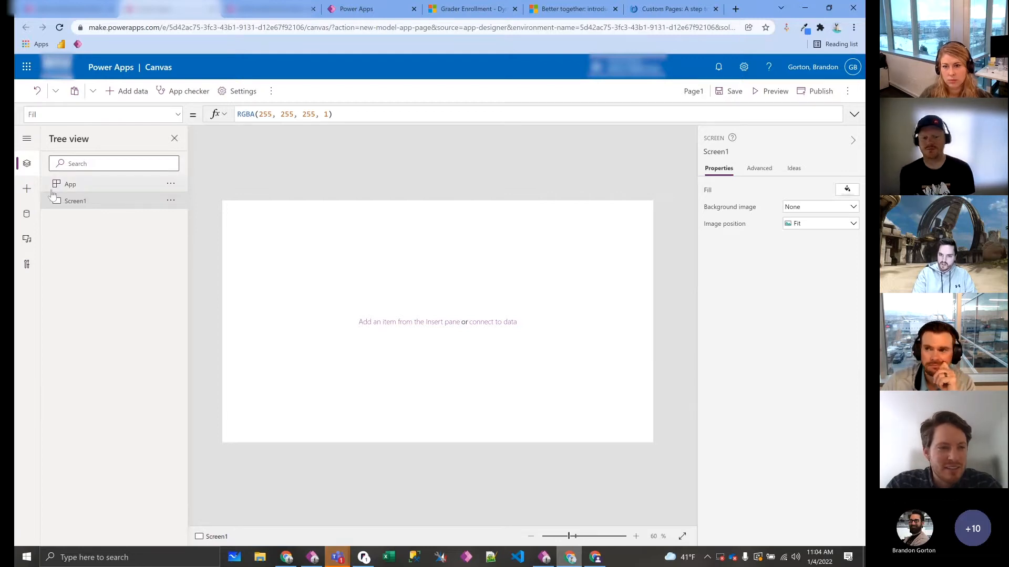
Step: Insert a label, a text box, a button and a date picker onto Screen1
click(27, 189)
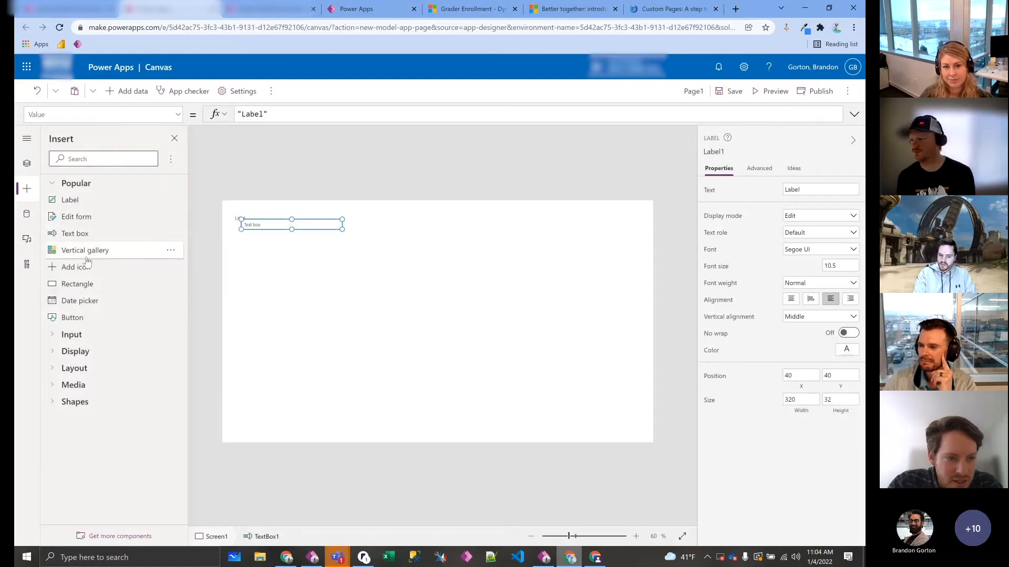
click(73, 318)
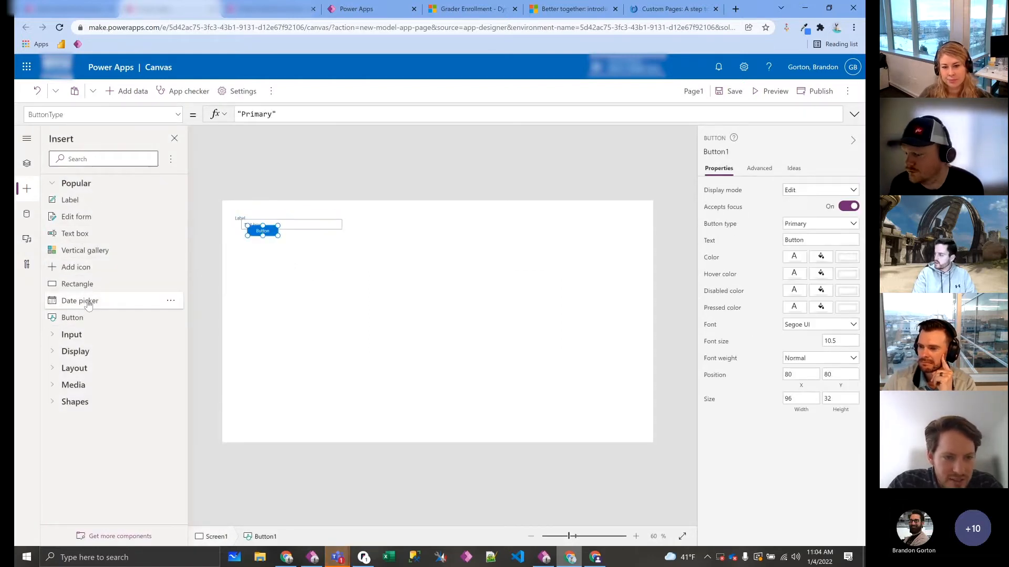
click(79, 300)
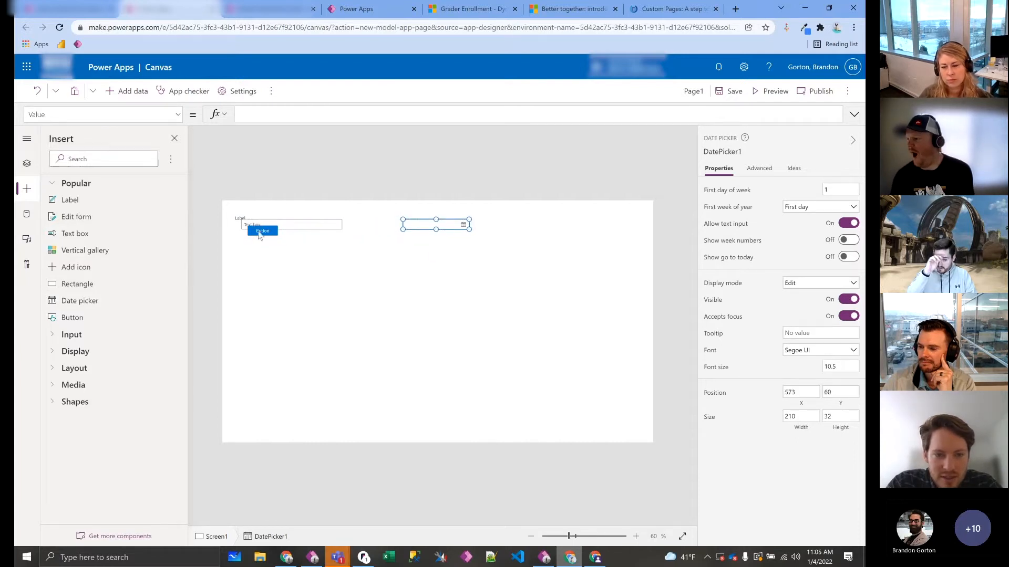
Step: Arrange the controls near the top, moving the text box below the label
click(262, 240)
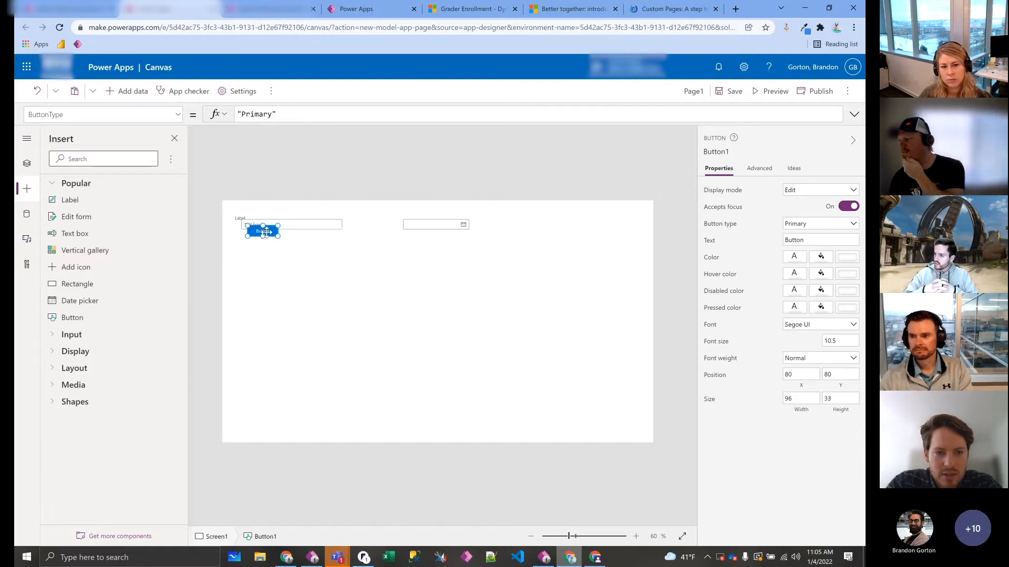
click(291, 224)
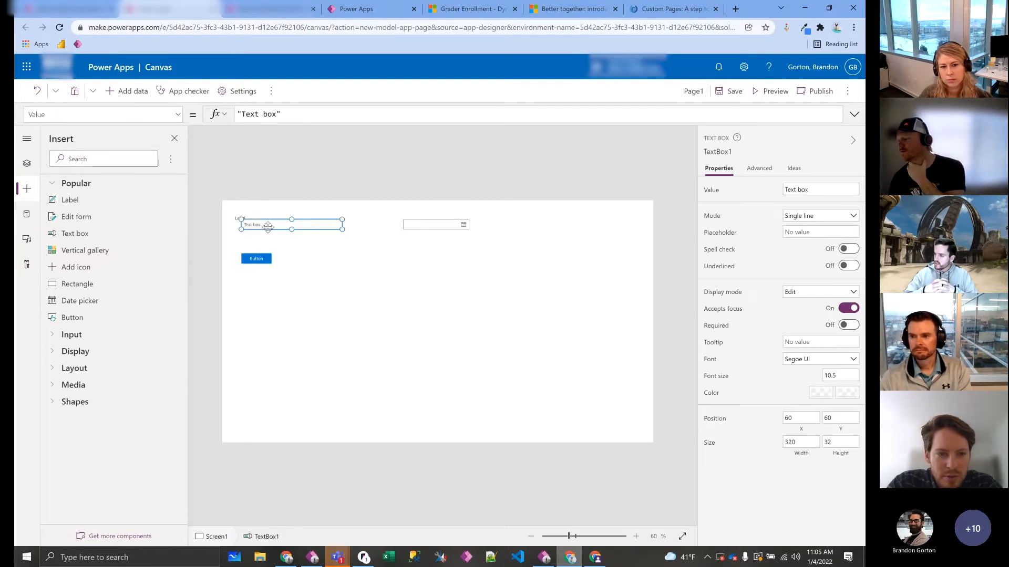
click(256, 258)
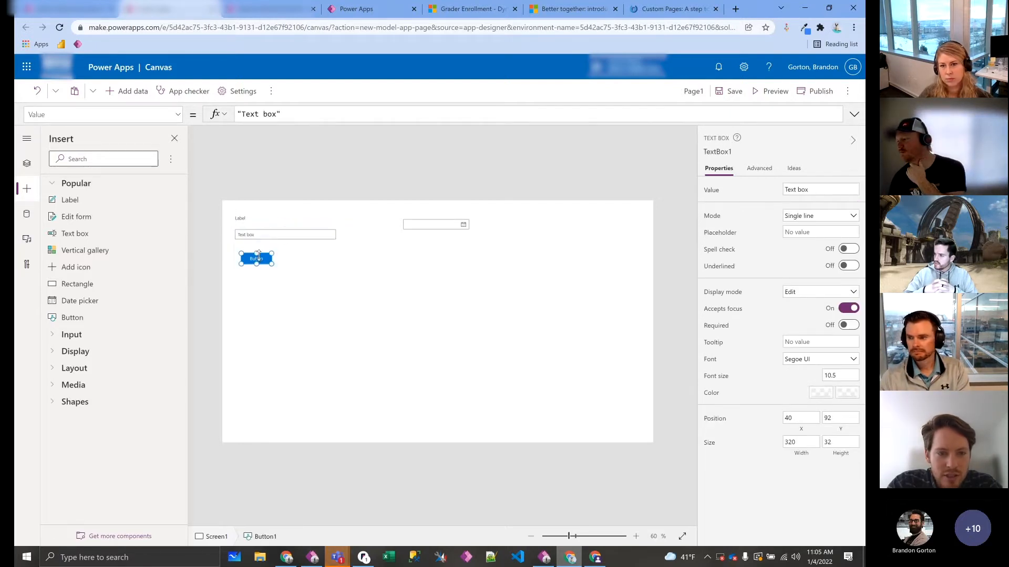
click(256, 251)
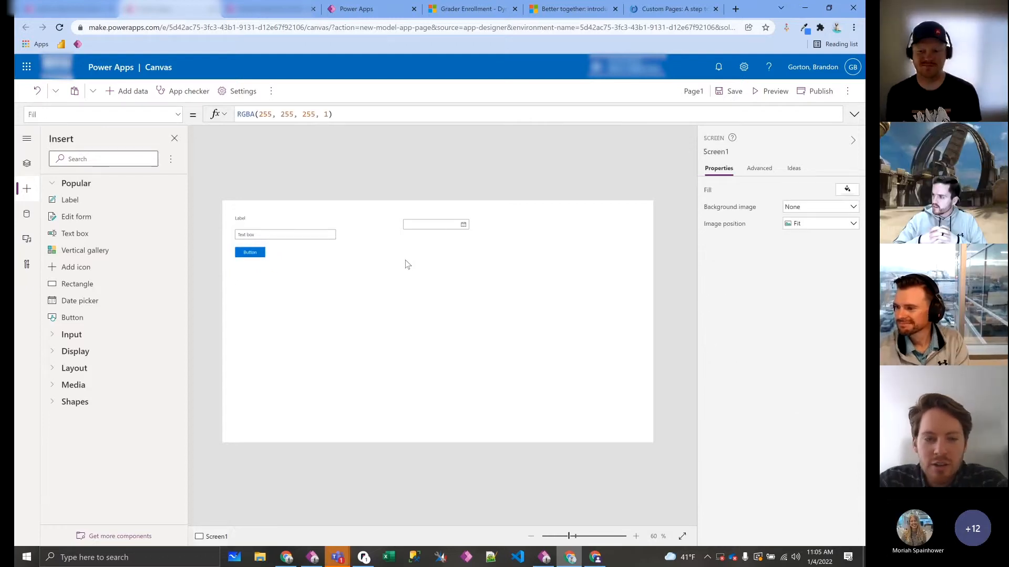
mouse_move(521, 241)
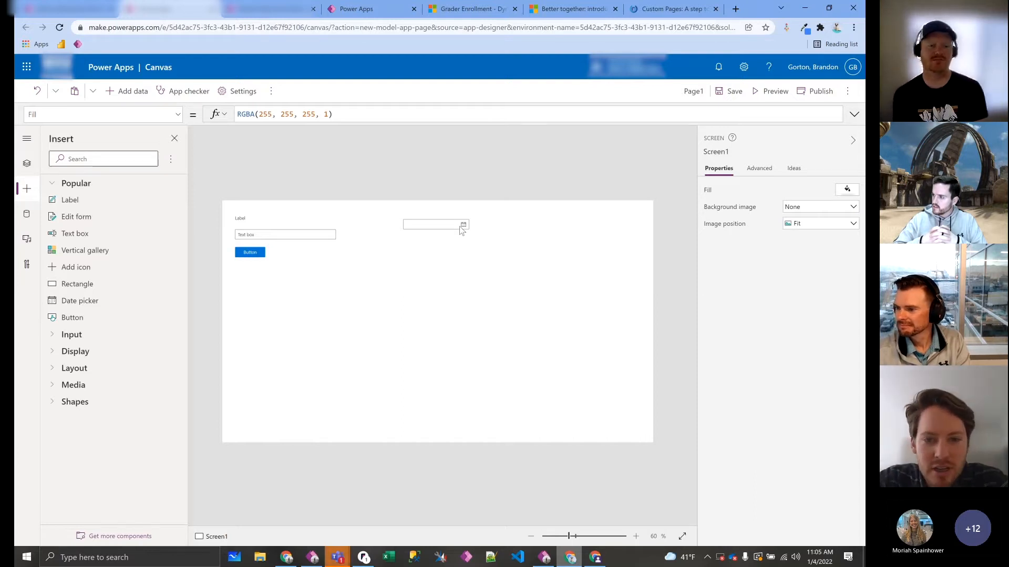
mouse_move(399, 239)
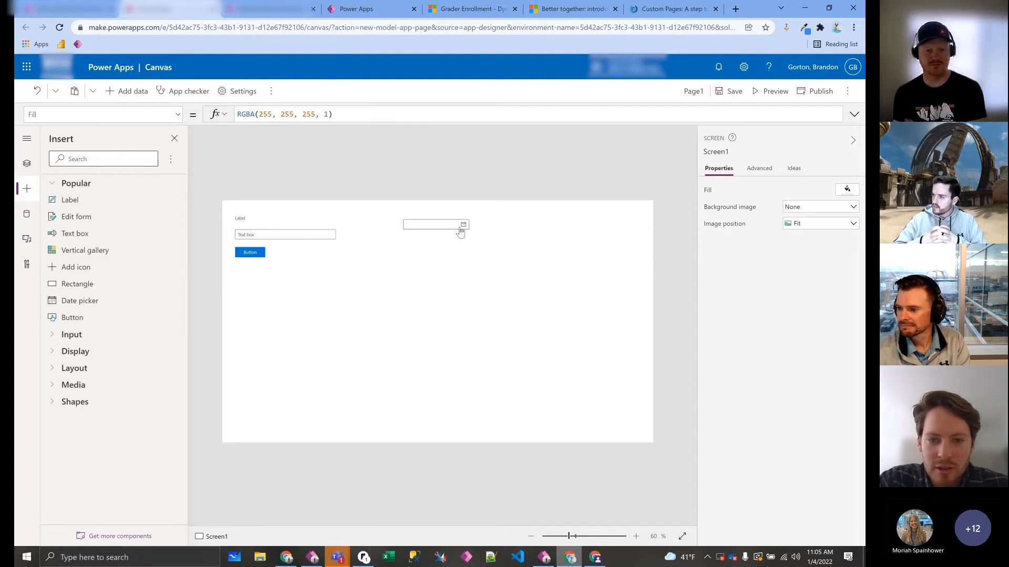
Step: Show the date picker's January 2022 calendar to choose 1/4/2022
click(463, 225)
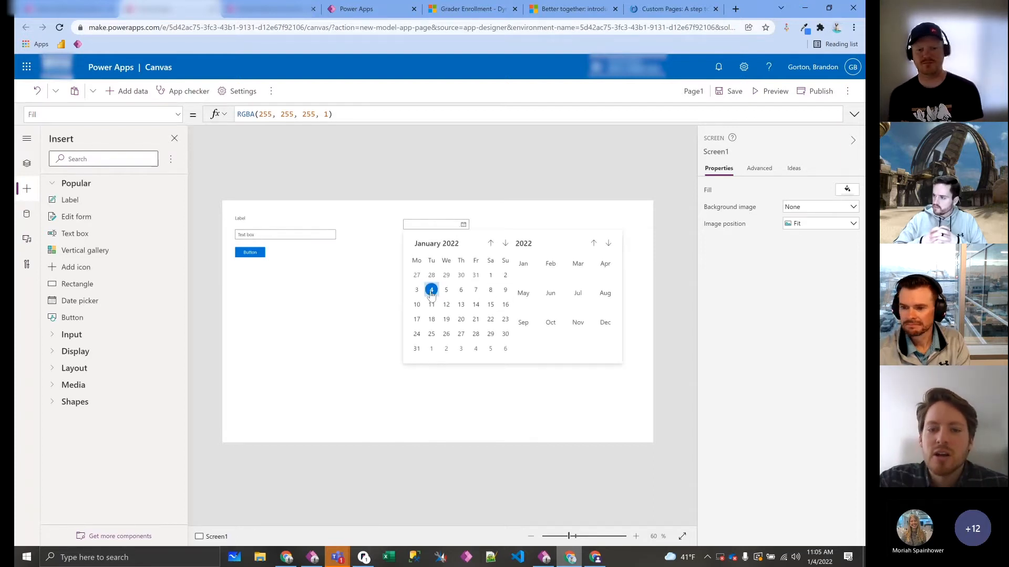
mouse_move(479, 228)
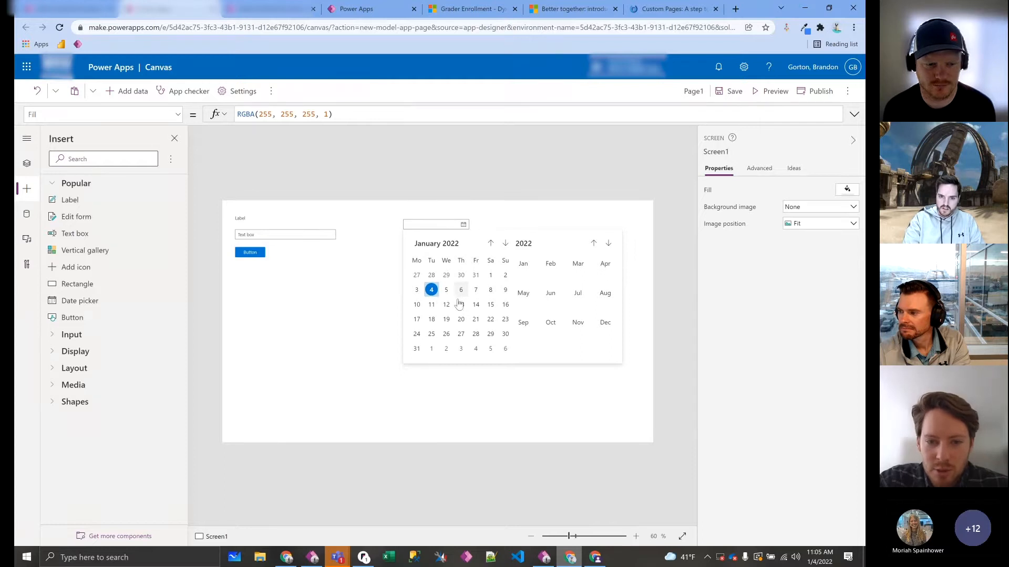
mouse_move(476, 222)
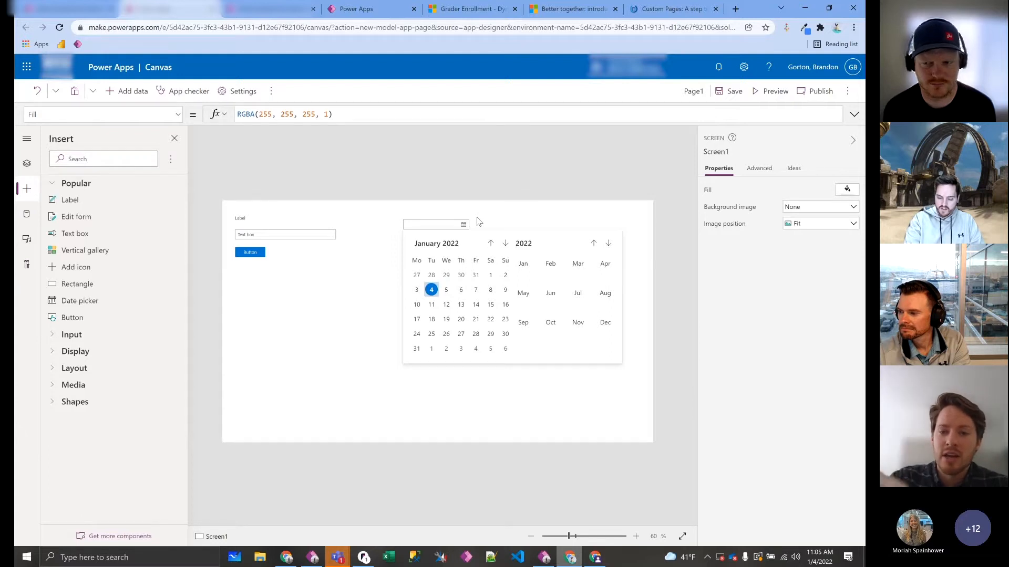
mouse_move(475, 316)
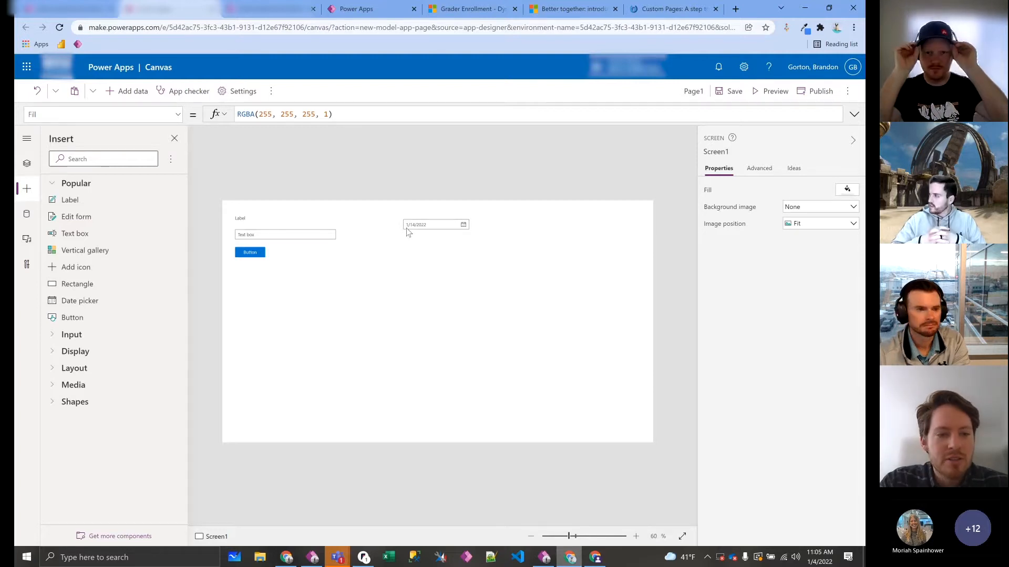
mouse_move(79, 300)
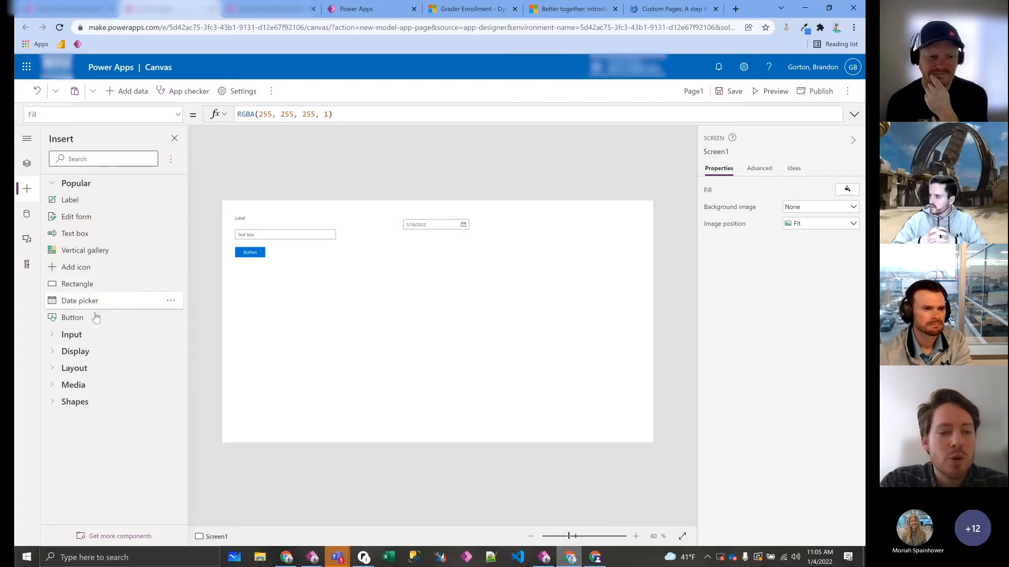
mouse_move(72, 334)
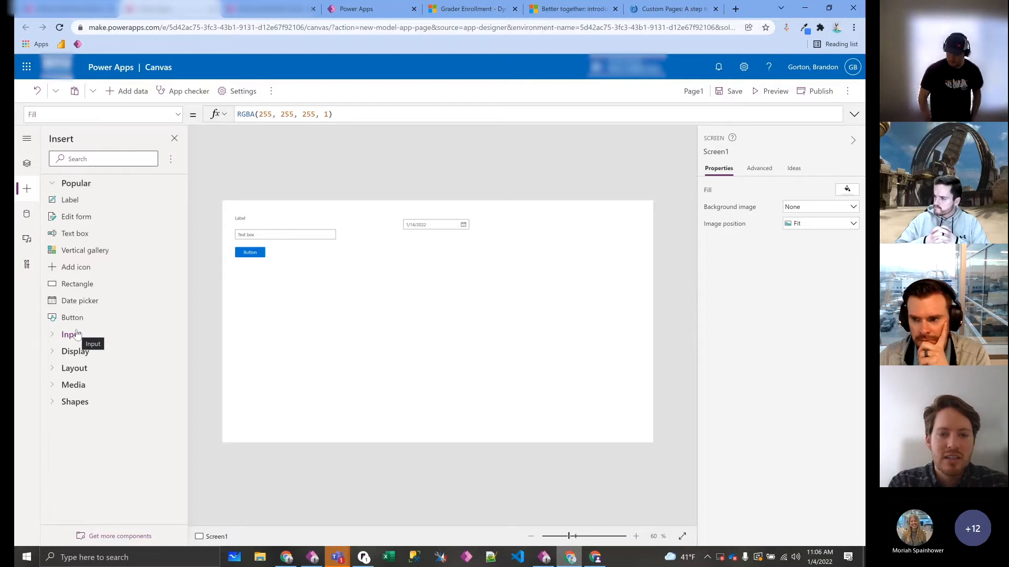
mouse_move(153, 287)
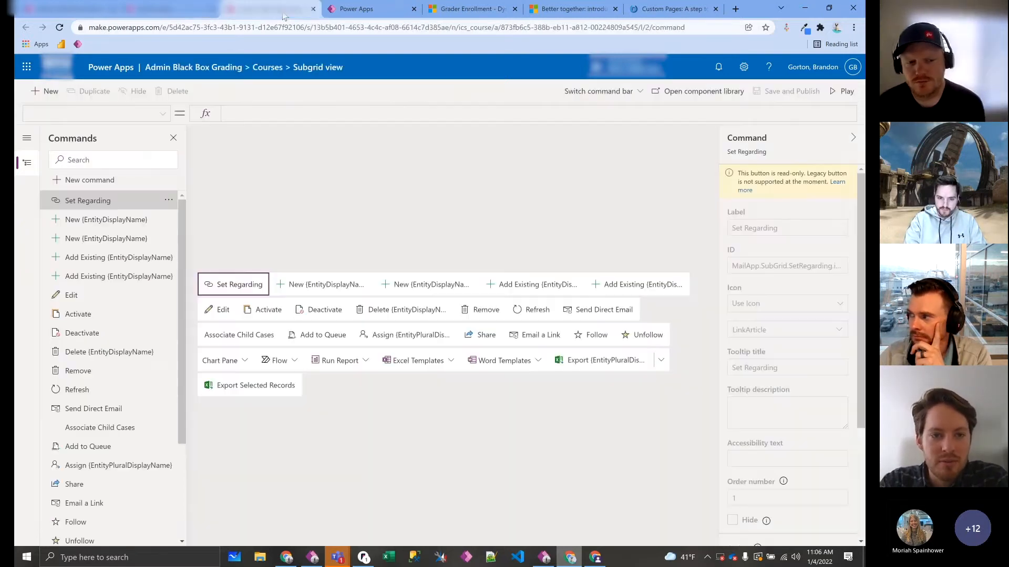
Step: Switch to the running app's Grader Enrollment page showing a grader's assigned sections
click(469, 9)
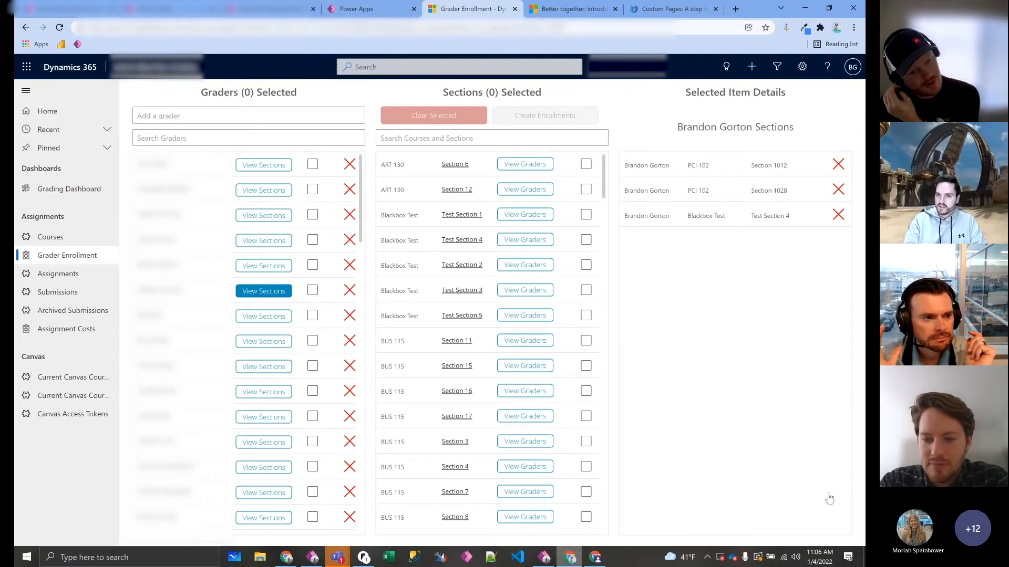
mouse_move(807, 434)
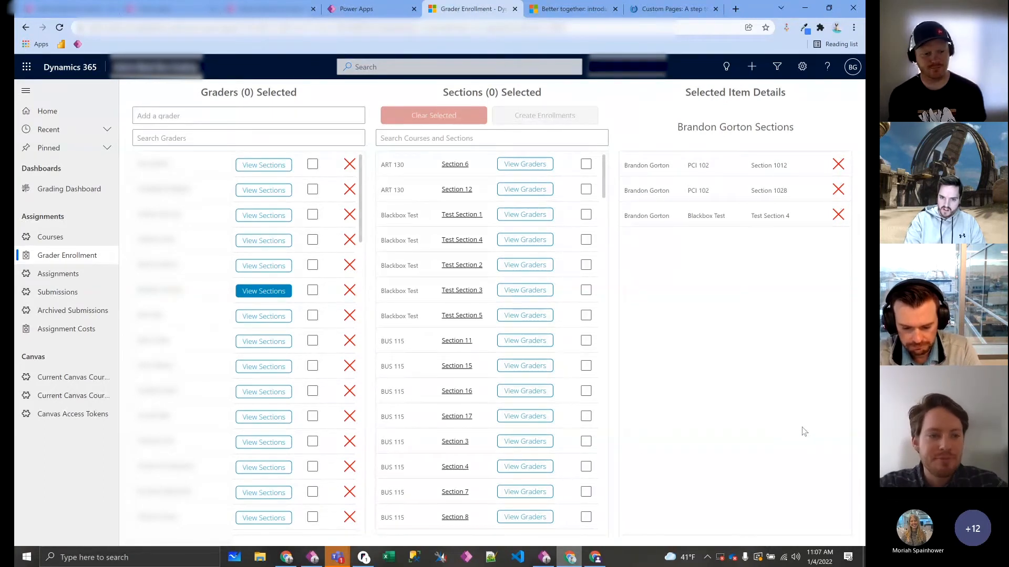
mouse_move(95, 250)
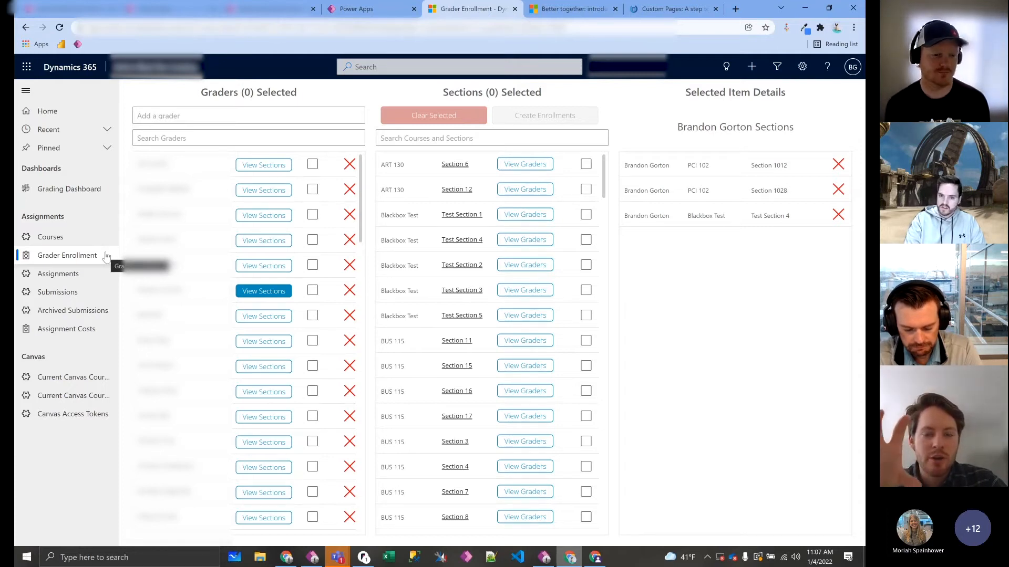
mouse_move(90, 248)
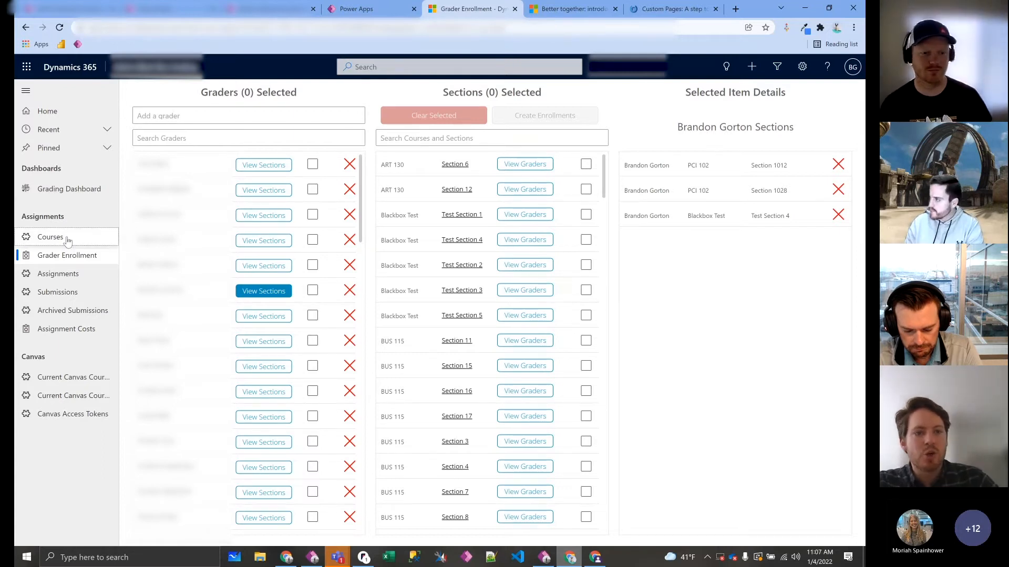
Step: Go to ART 130's sections and start a new grader record for Section 12
click(50, 236)
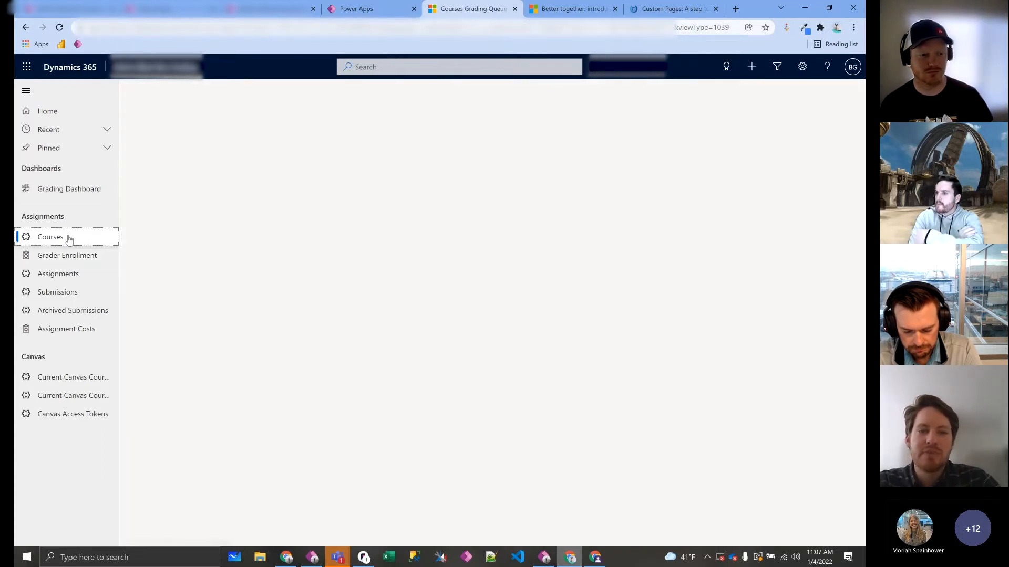
click(51, 236)
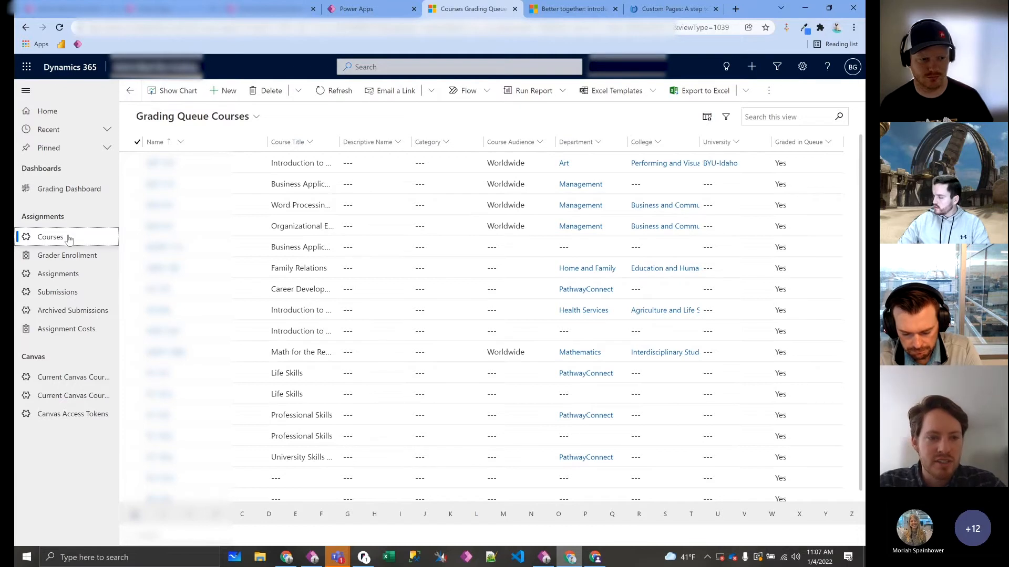
click(50, 236)
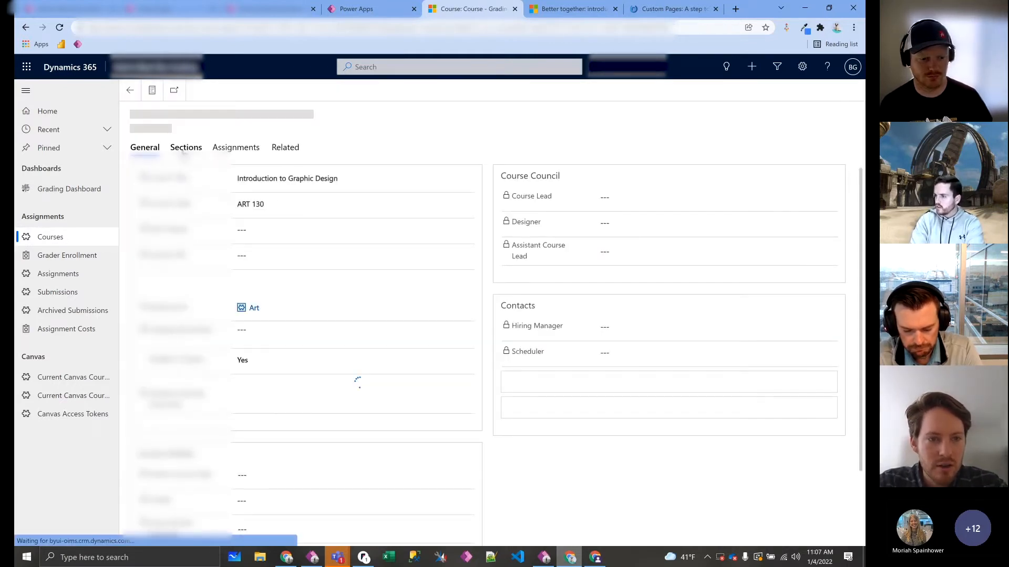
click(185, 148)
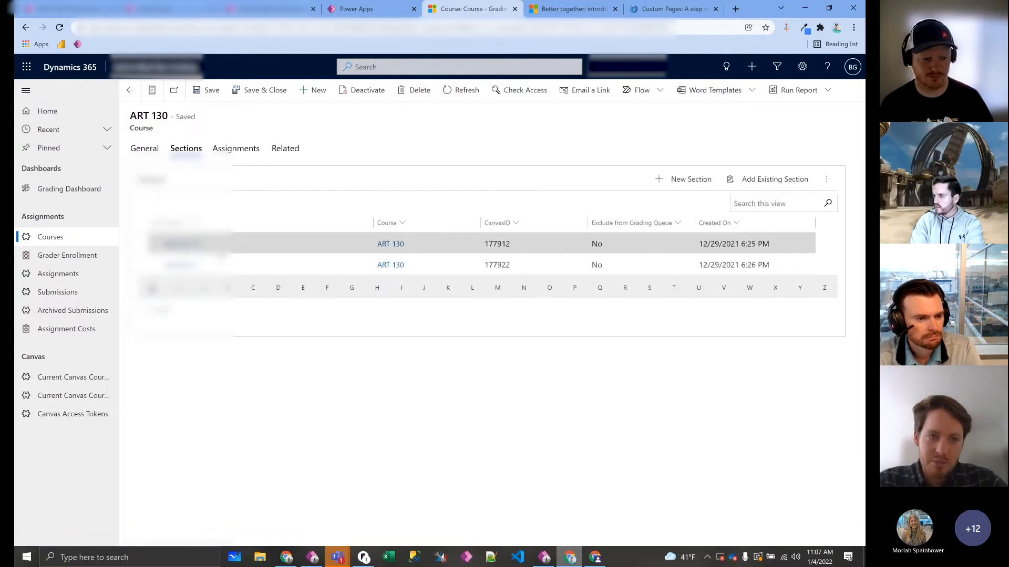
mouse_move(243, 265)
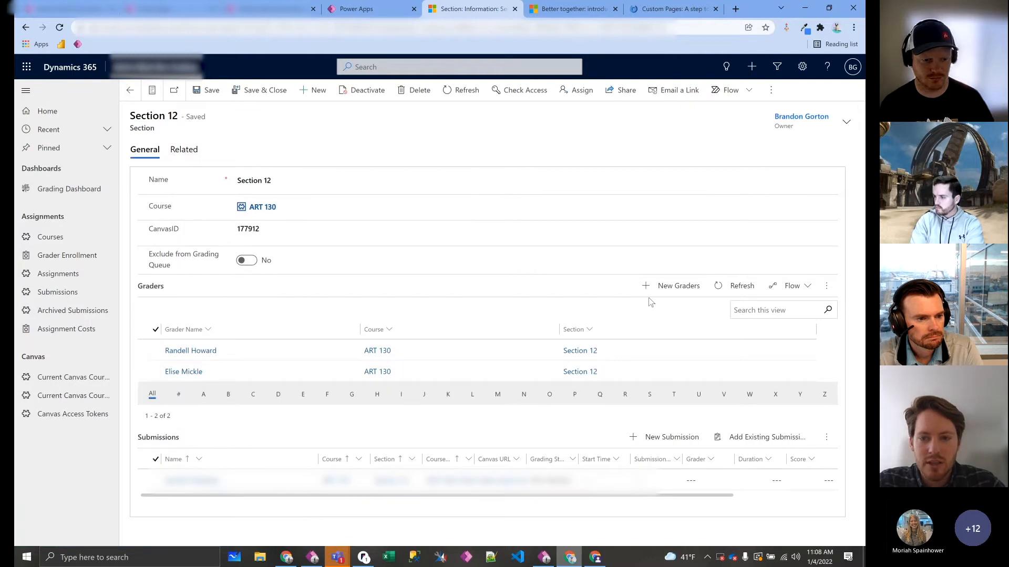
click(671, 286)
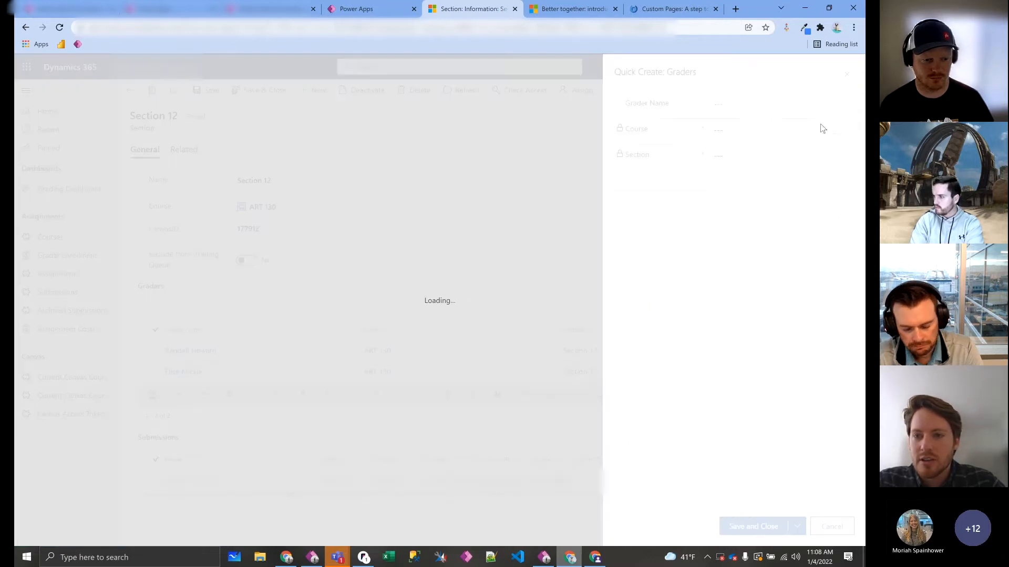
click(773, 104)
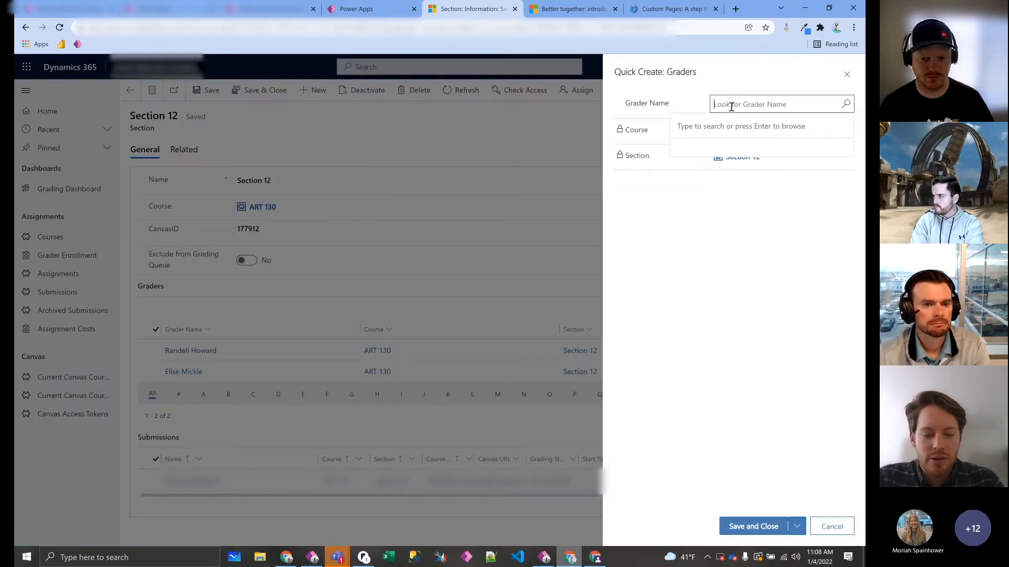
text(Branton)
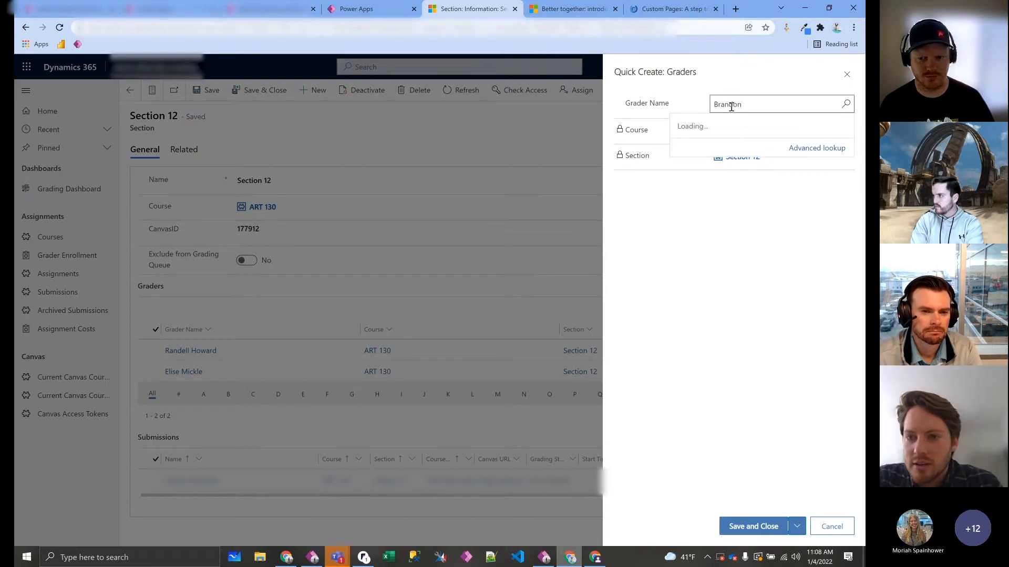
text(gor)
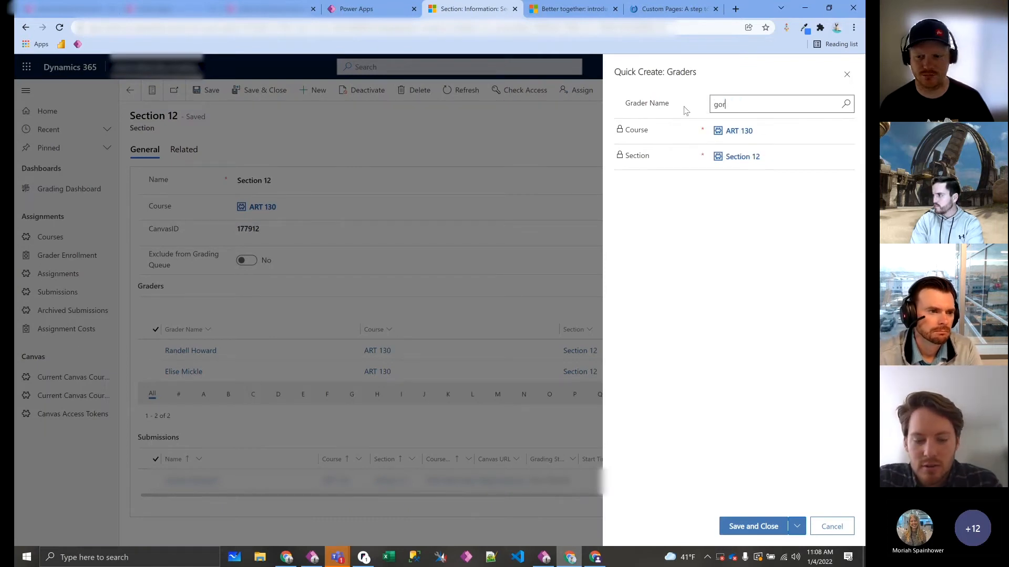
text(ton)
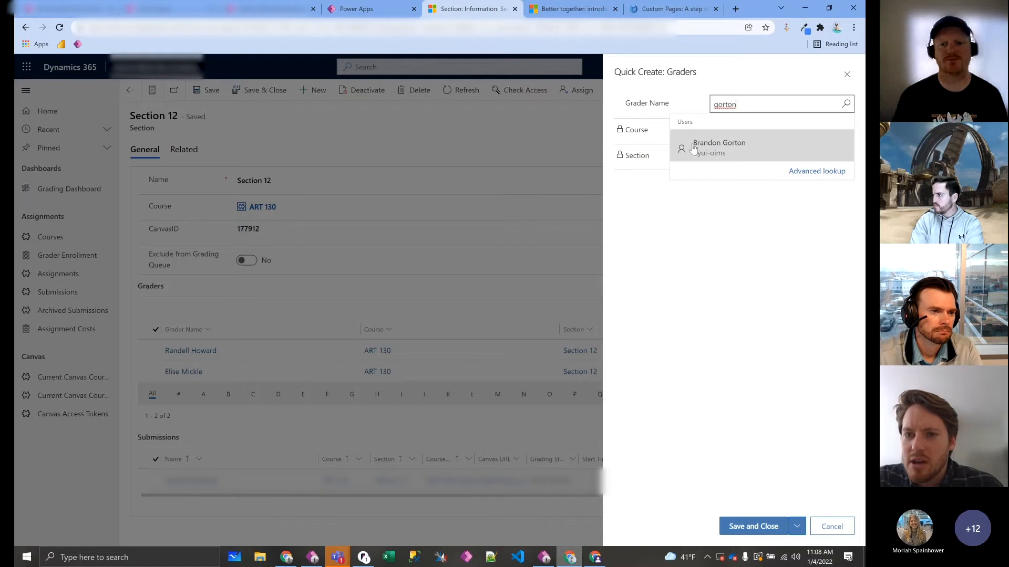
click(718, 147)
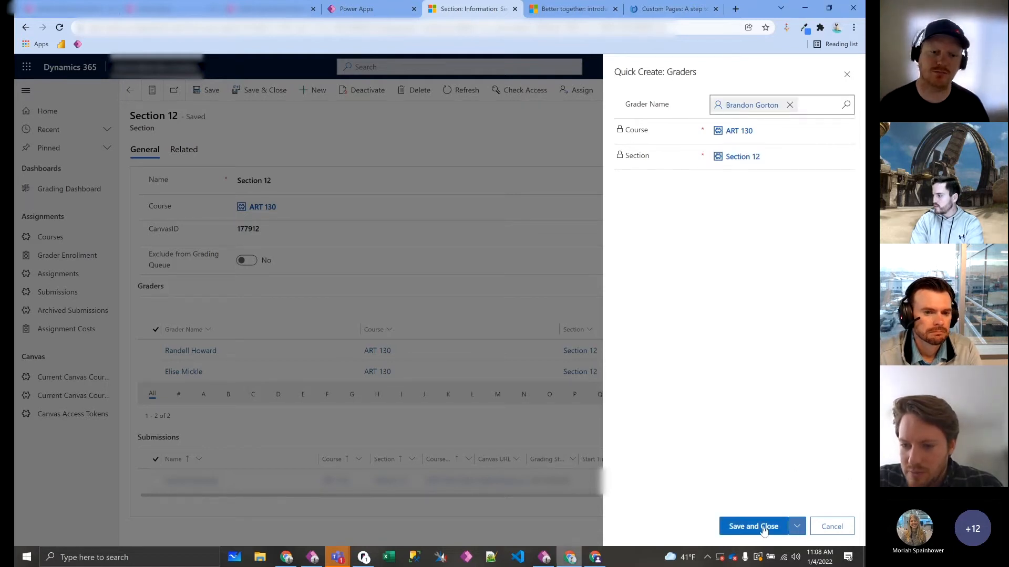
click(752, 526)
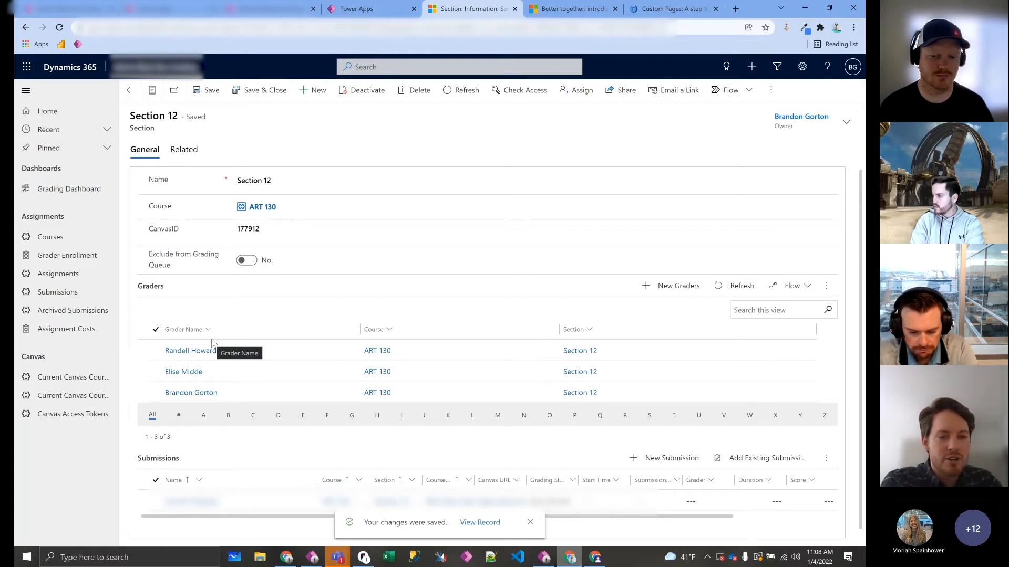
click(530, 522)
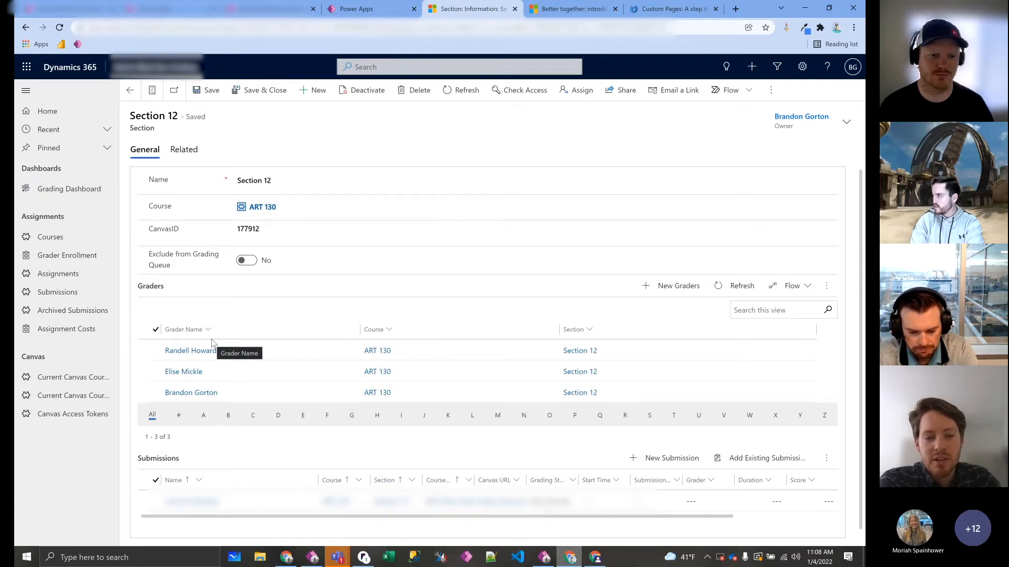
mouse_move(208, 344)
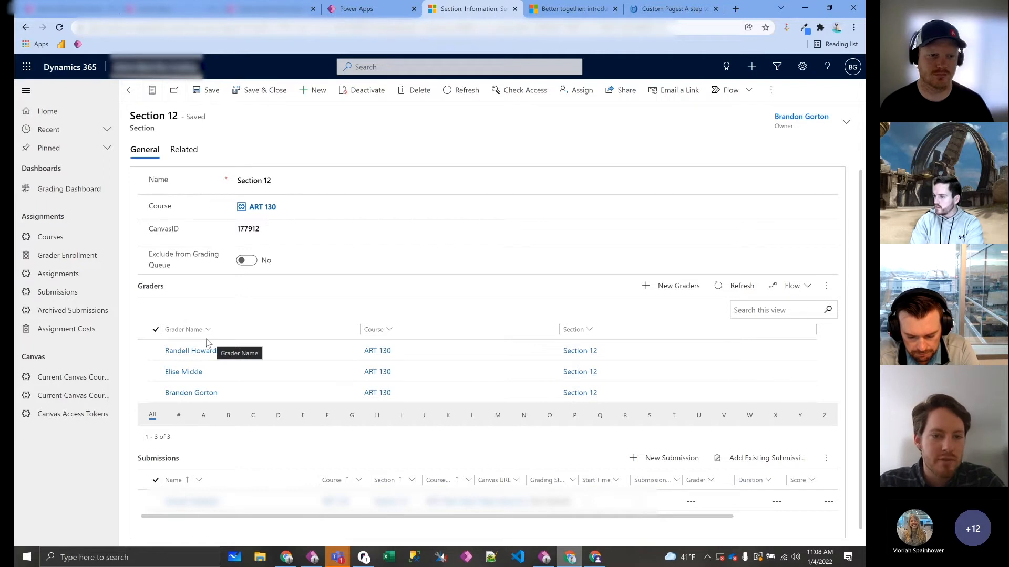
click(67, 255)
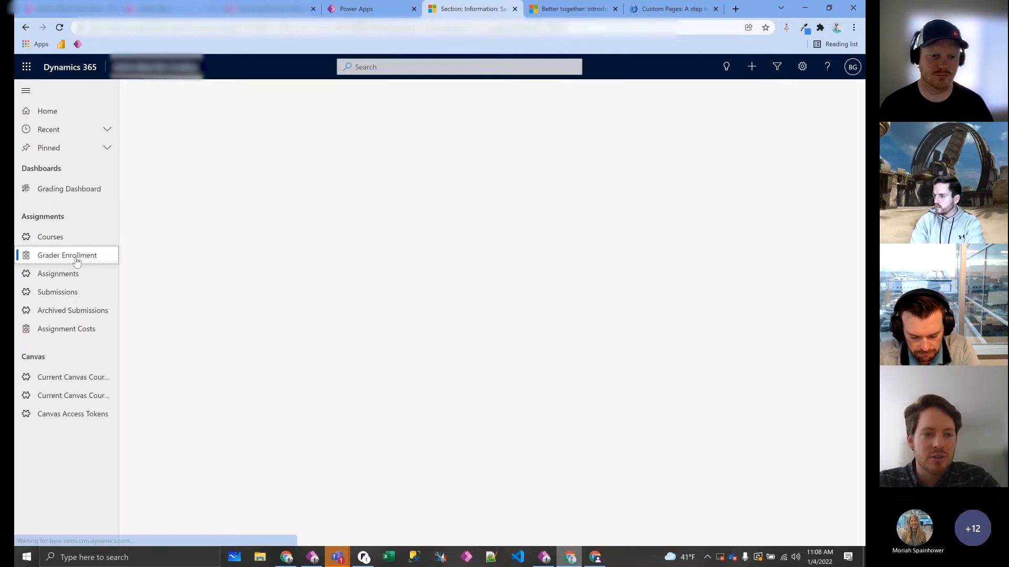
click(68, 256)
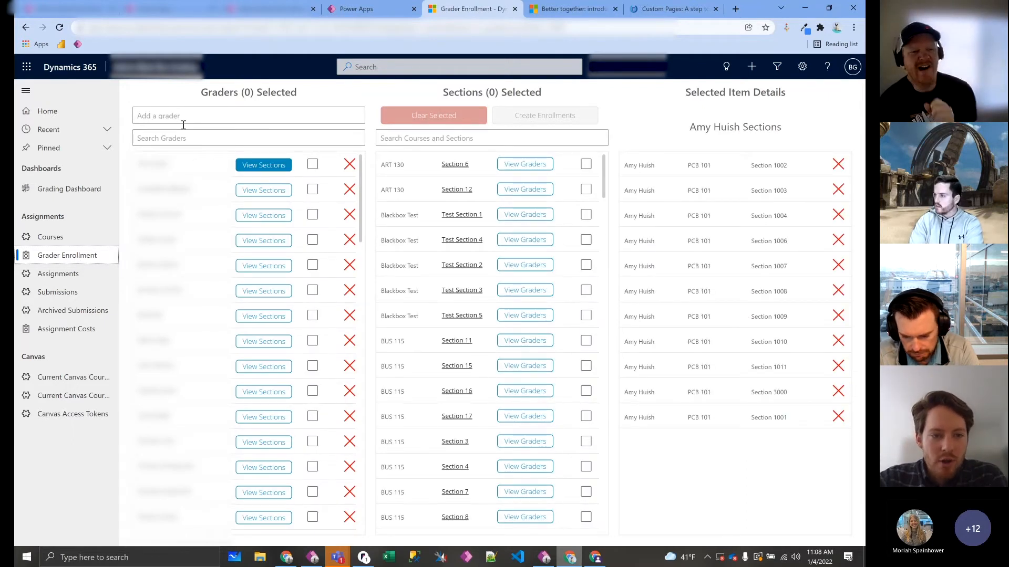
mouse_move(649, 434)
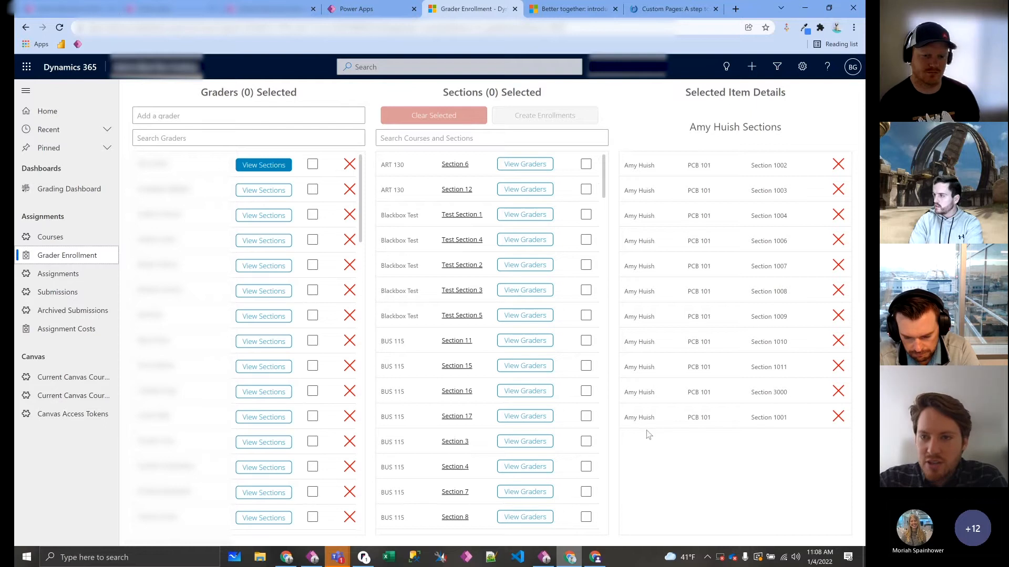
mouse_move(693, 172)
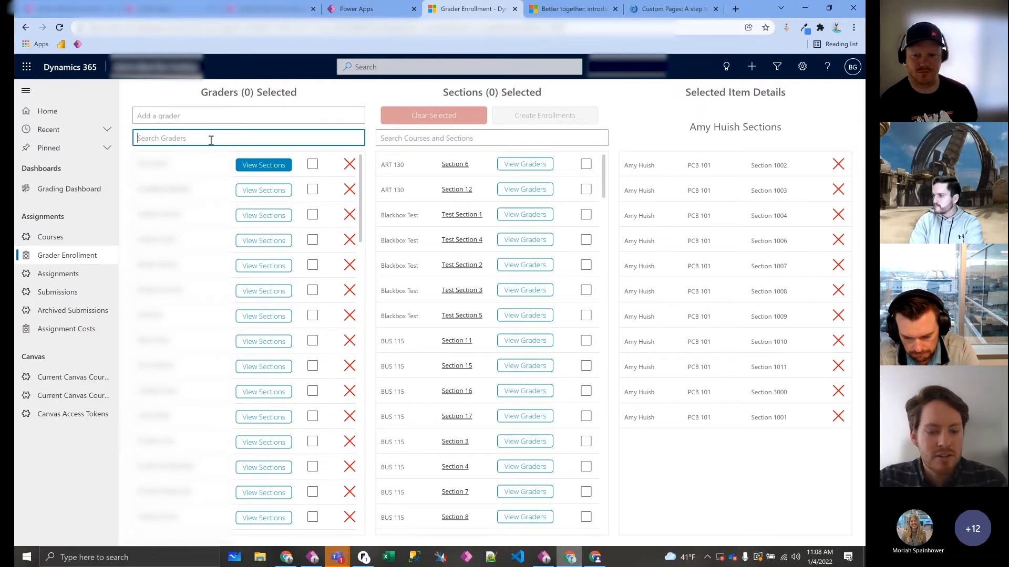
text(brand)
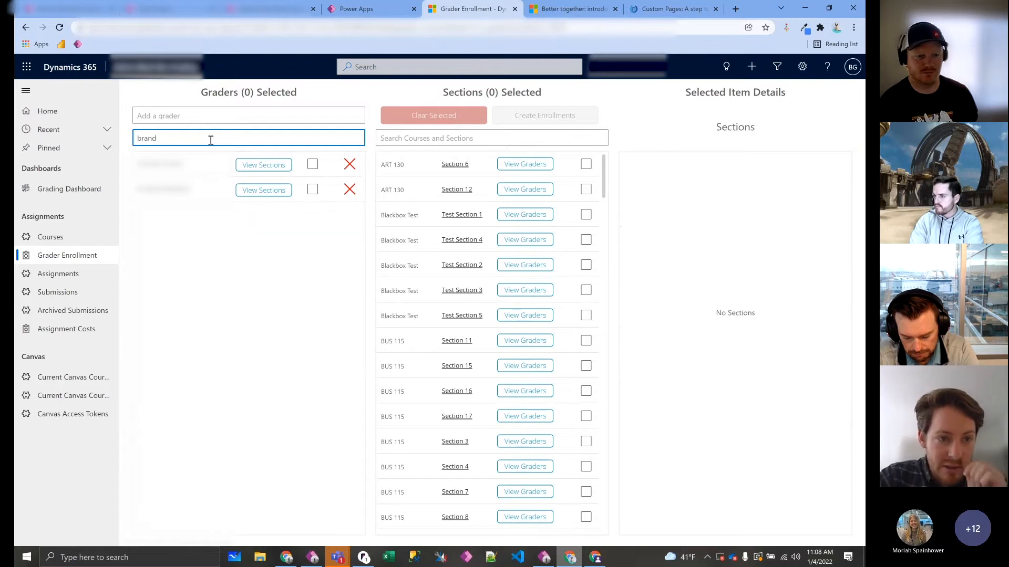
click(263, 165)
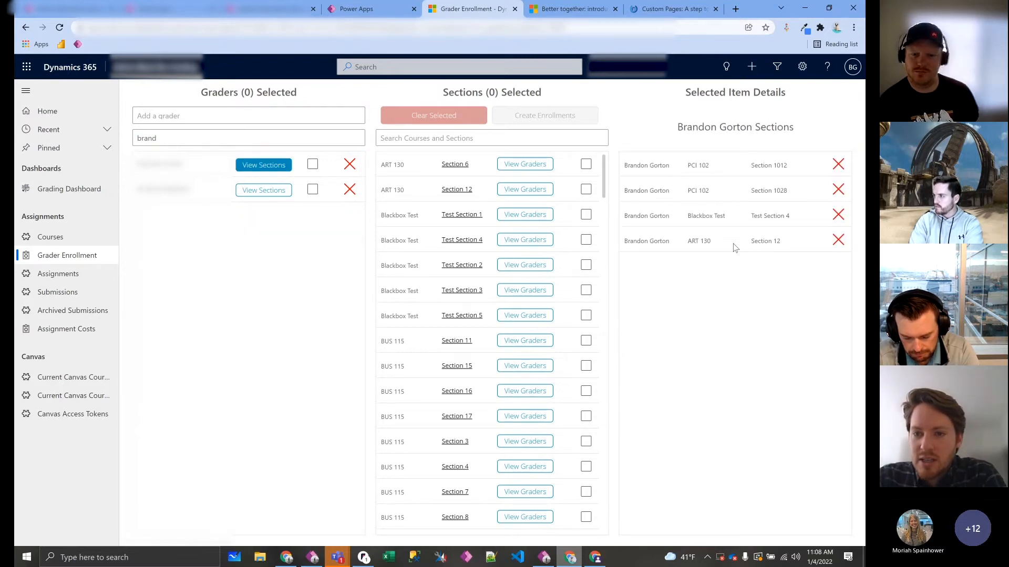
mouse_move(634, 233)
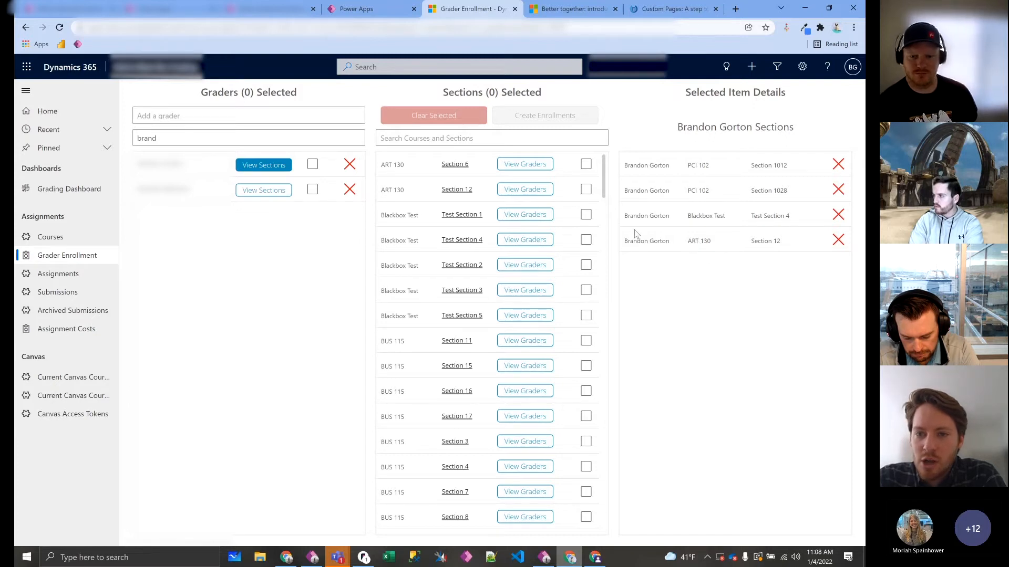
mouse_move(694, 187)
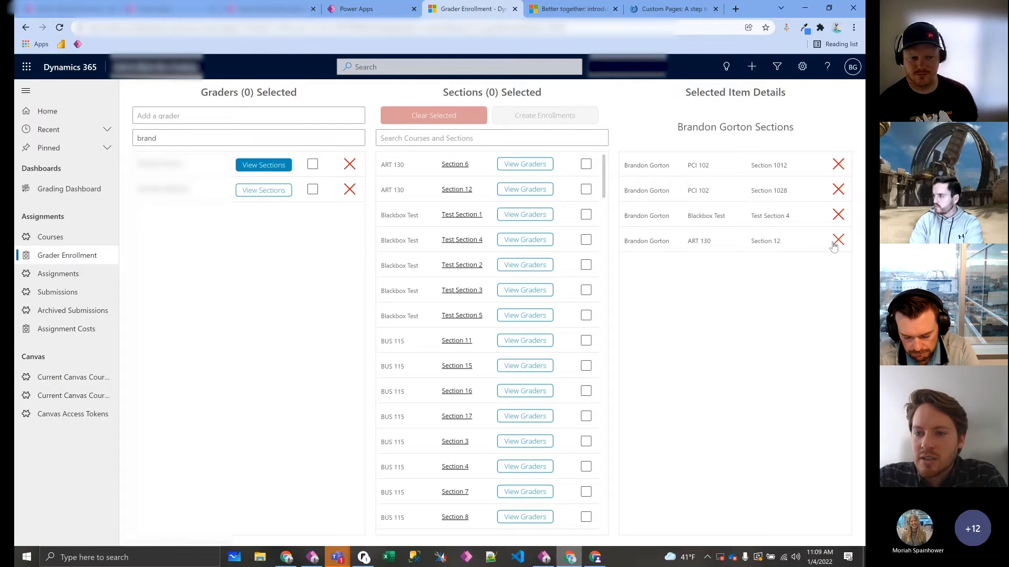
click(839, 241)
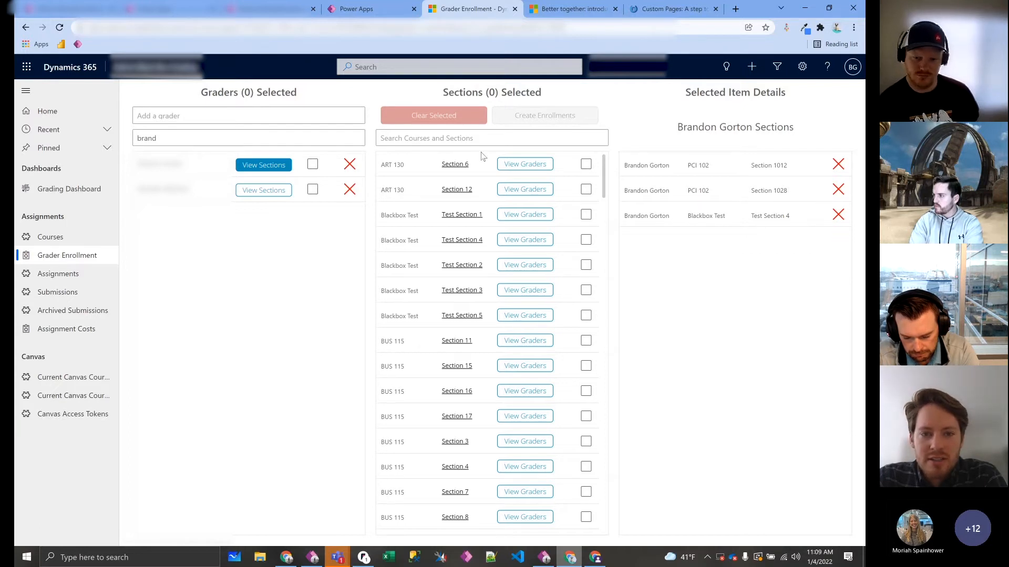
Step: Tick graders and sections, view their enrolled sections, then clear all selections
click(585, 164)
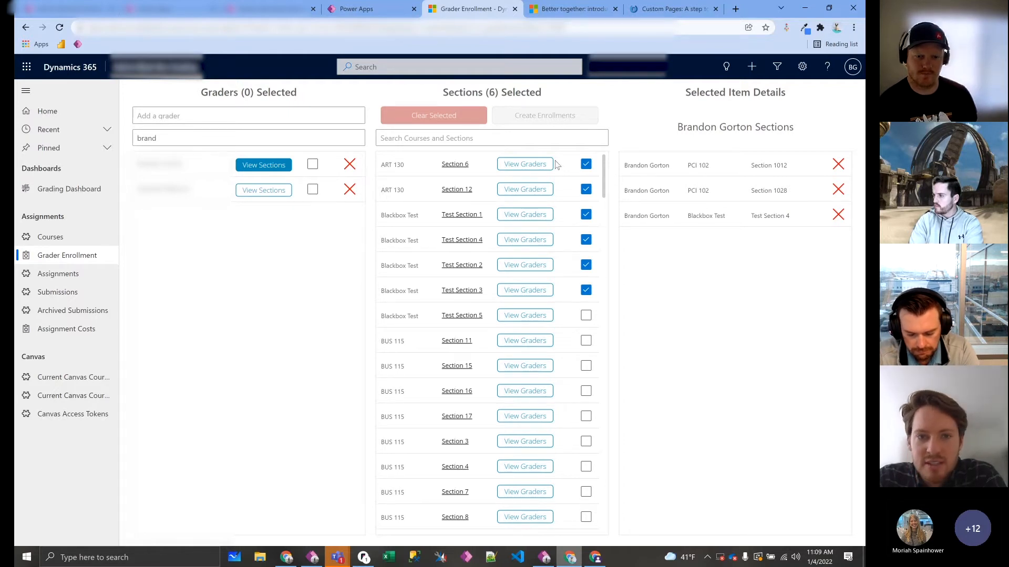
click(312, 165)
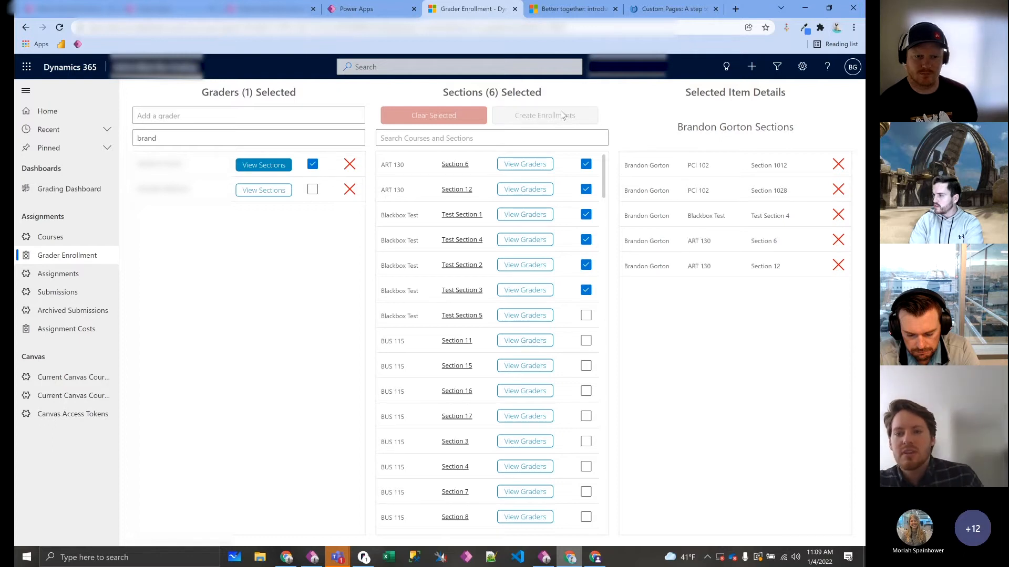
click(544, 115)
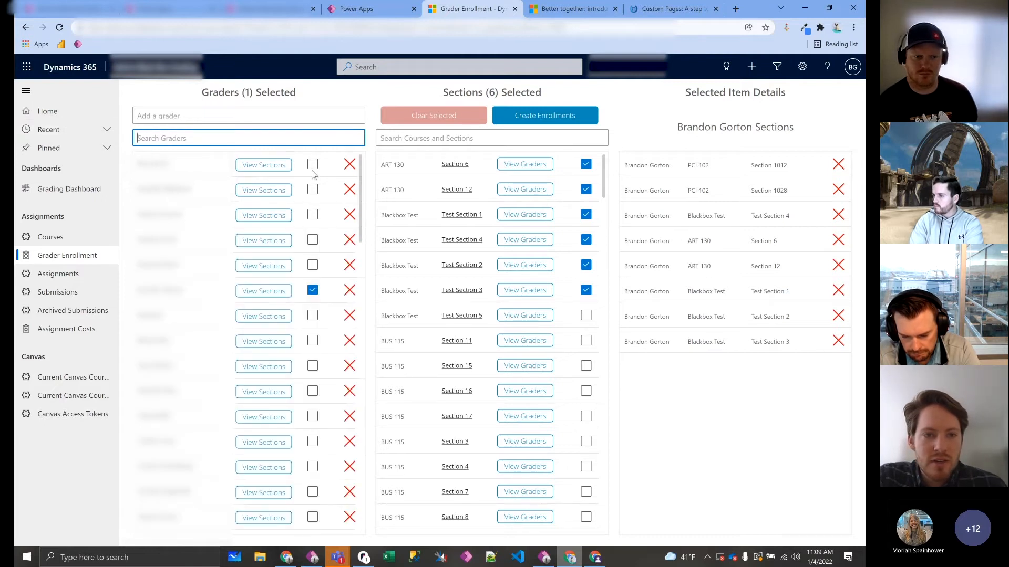
click(312, 164)
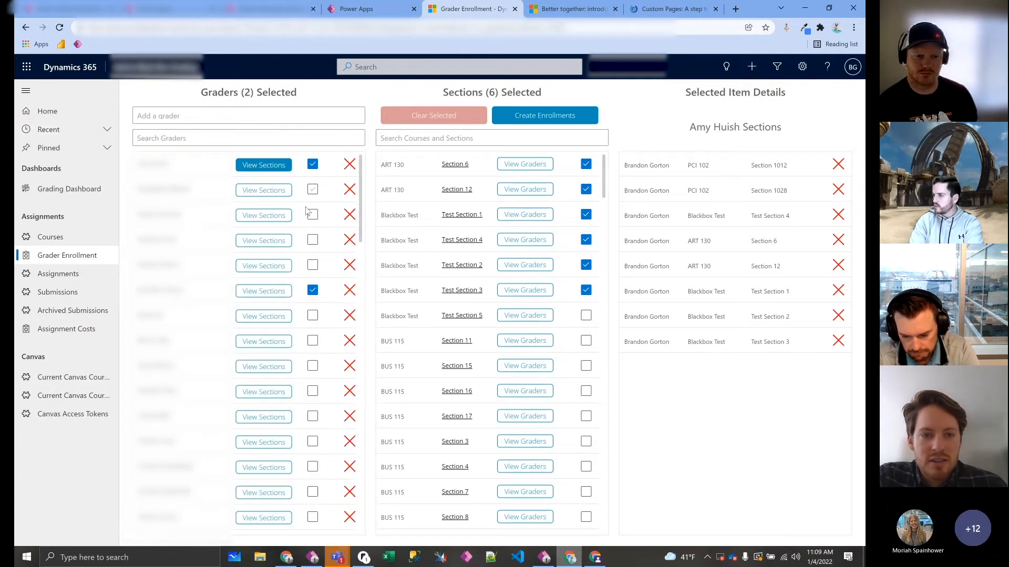
click(312, 214)
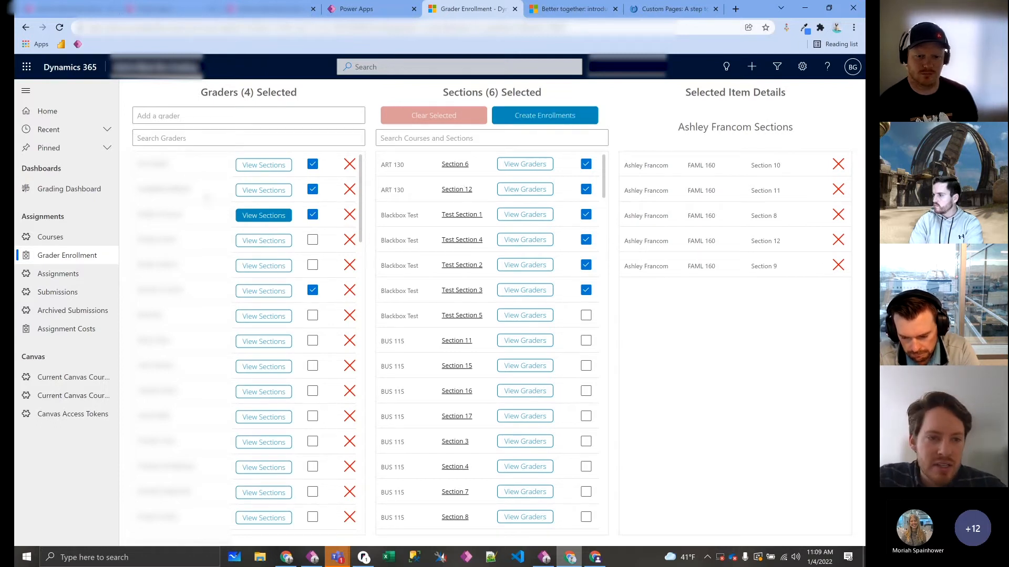
mouse_move(578, 176)
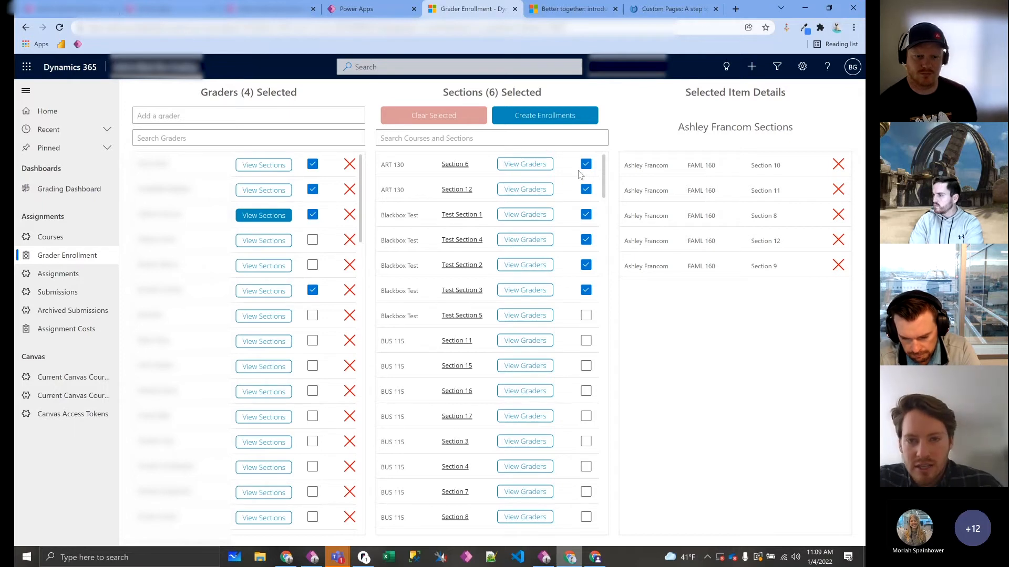
click(433, 116)
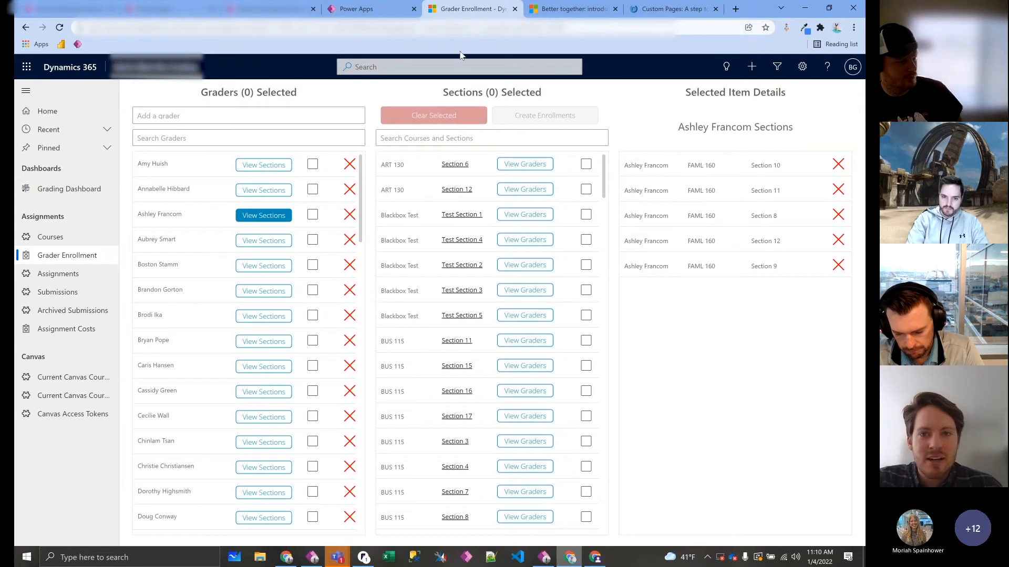
Step: Read through the Custom Pages blog article, then return to the command bar editor
click(669, 9)
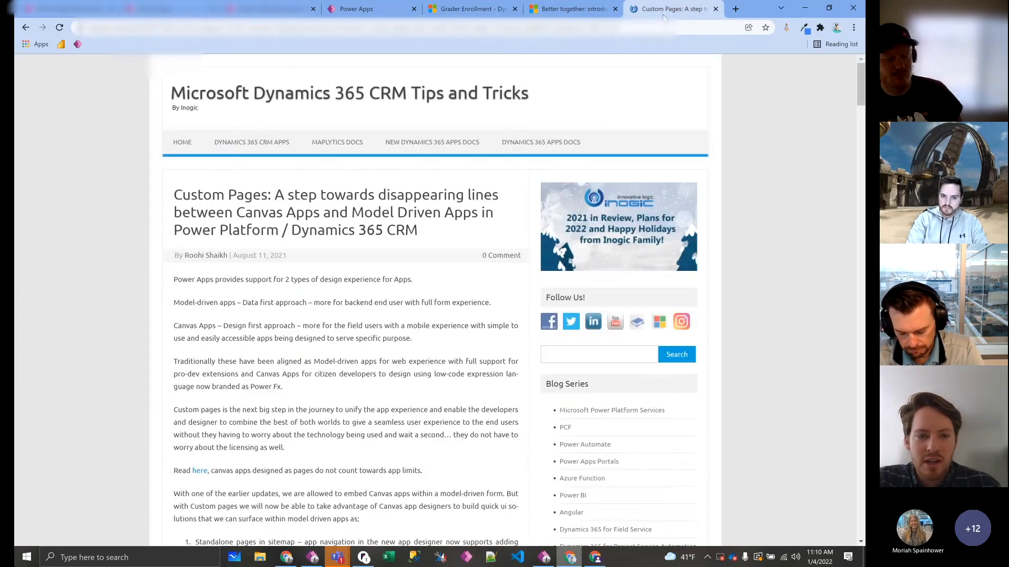
scroll(down, 3)
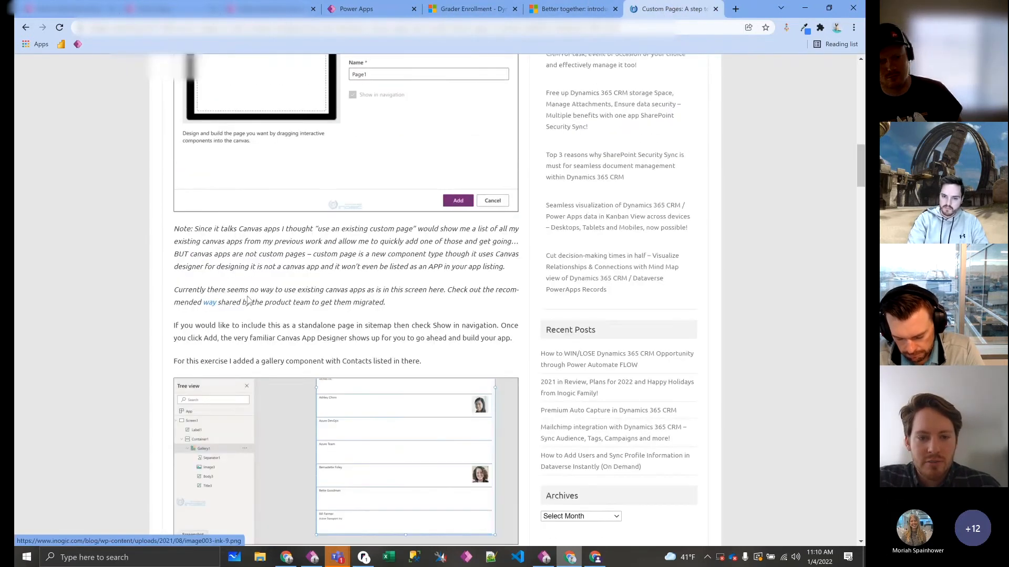
scroll(down, 3)
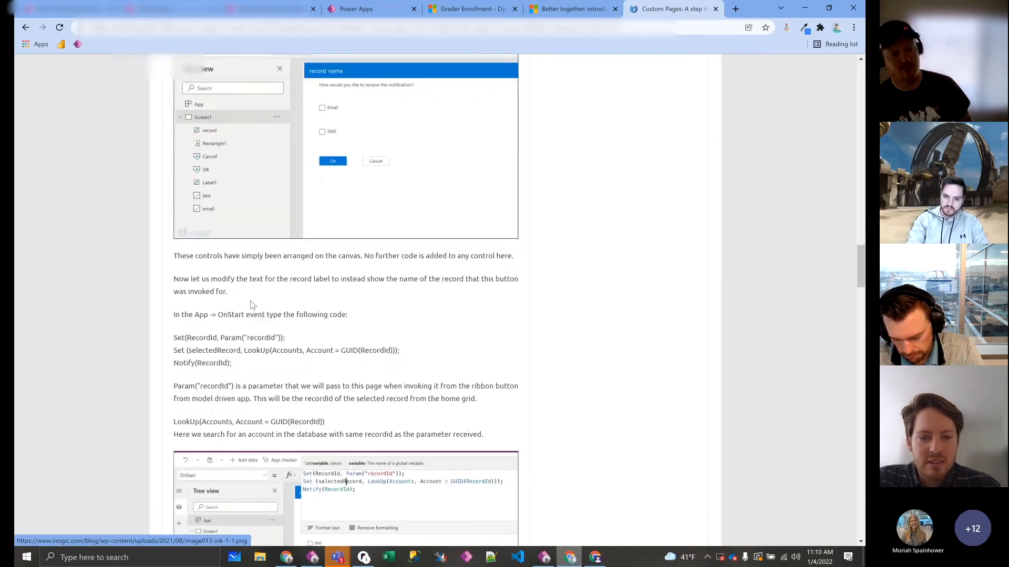
scroll(down, 3)
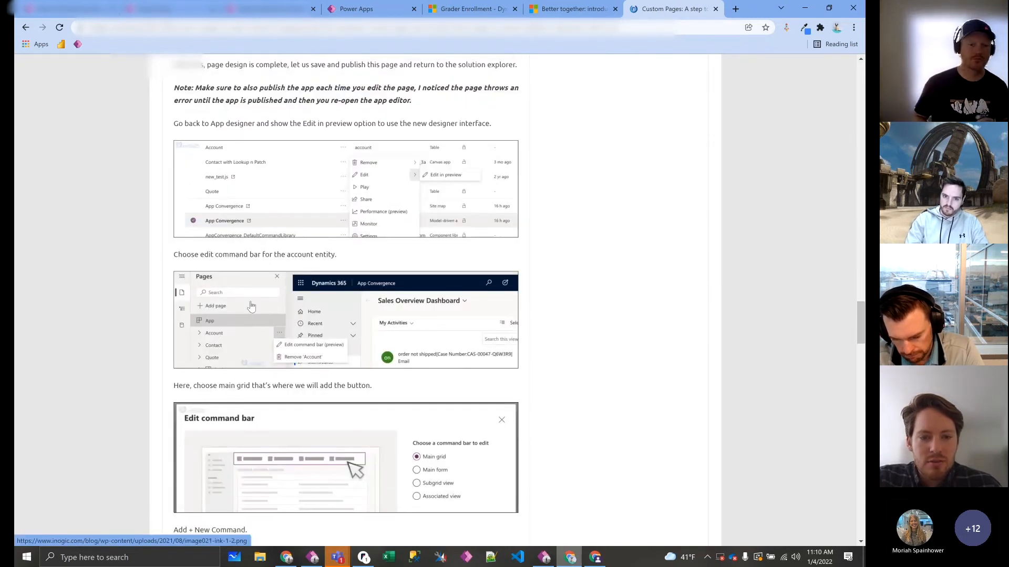
scroll(down, 3)
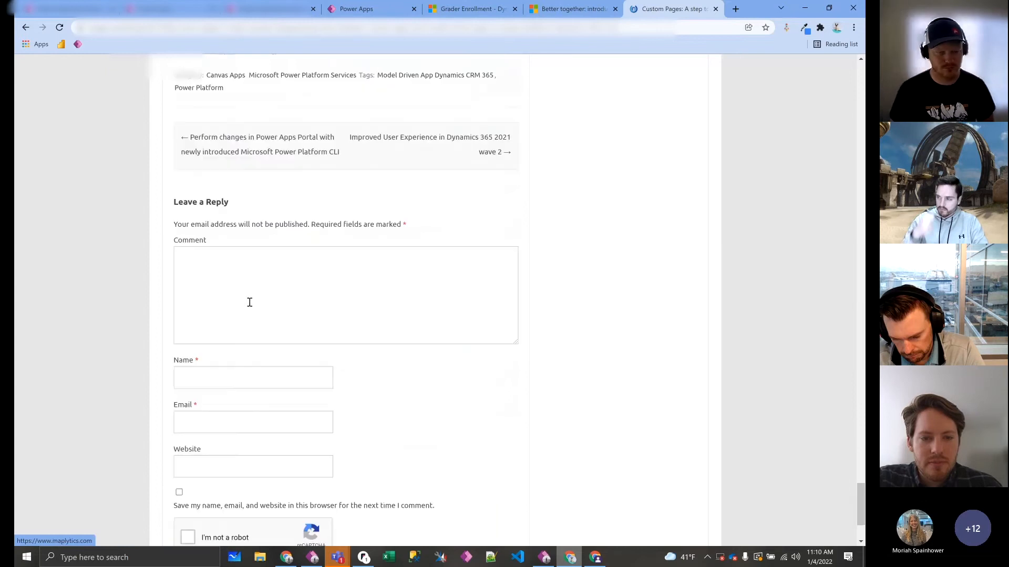
scroll(up, 3)
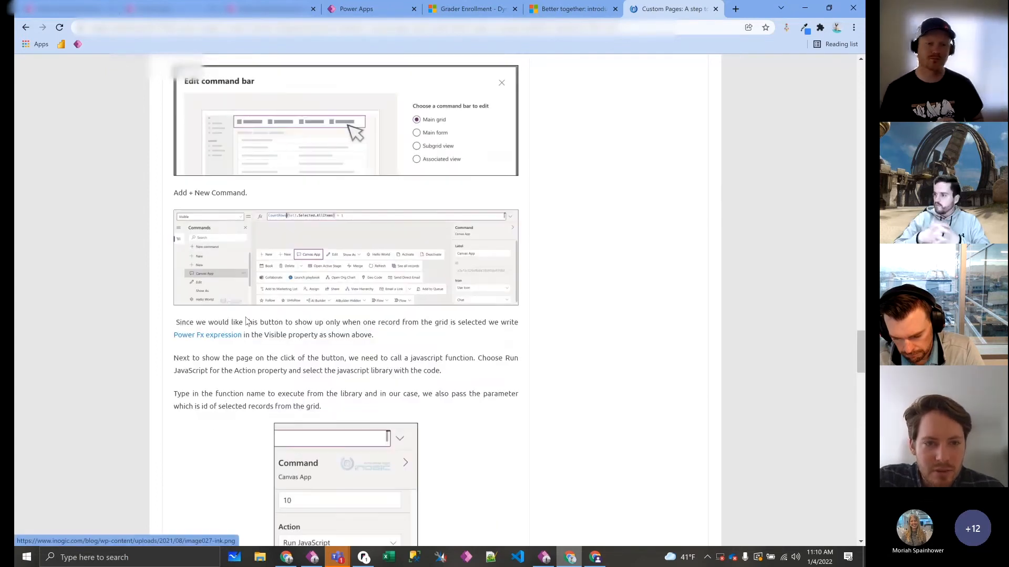
scroll(down, 3)
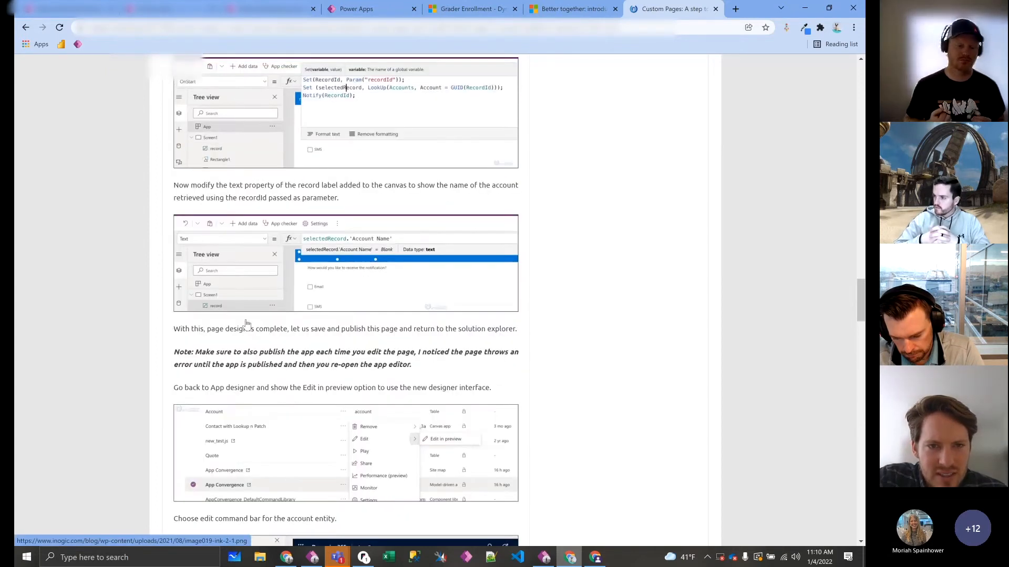
scroll(down, 3)
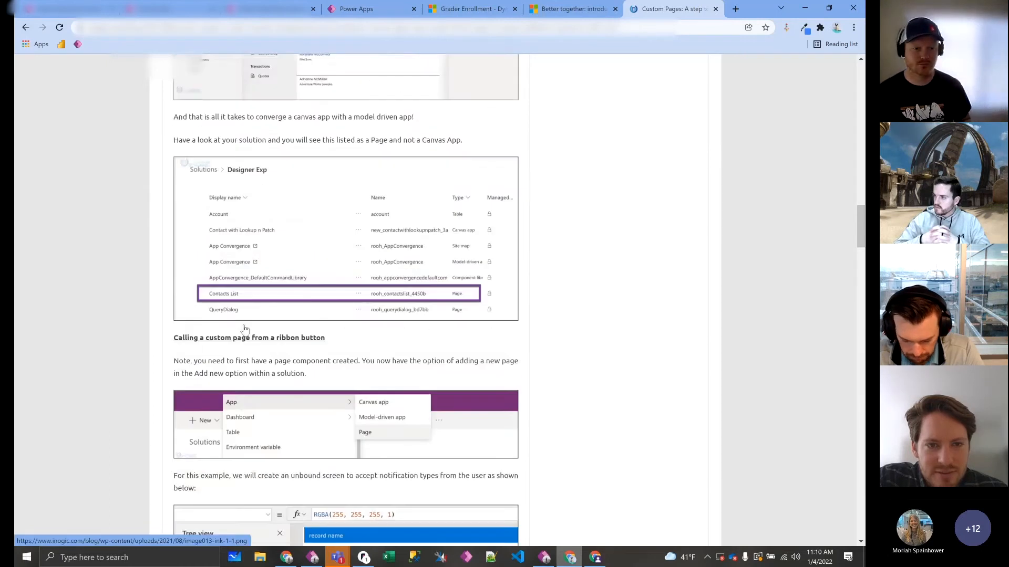
scroll(down, 3)
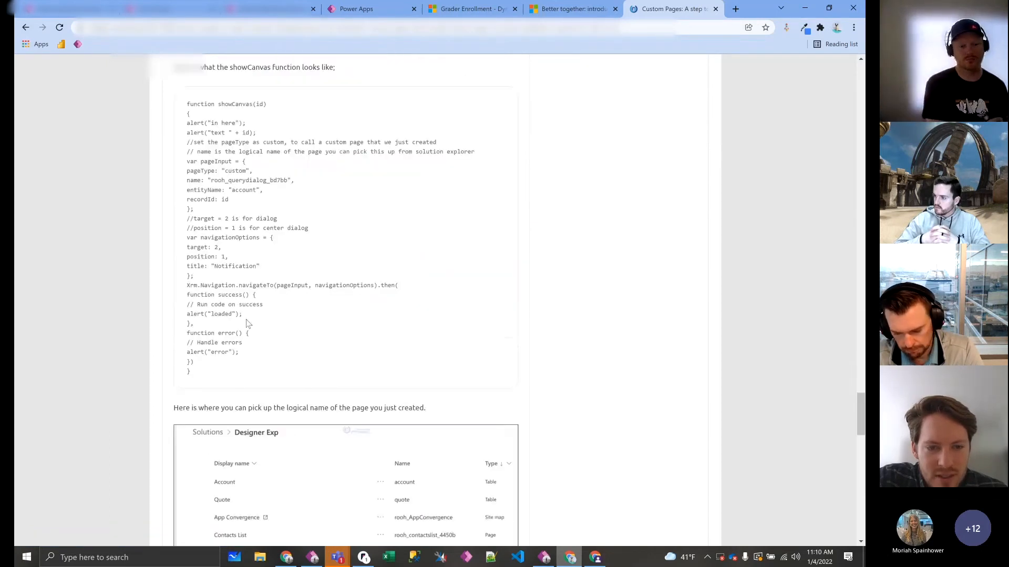
scroll(down, 3)
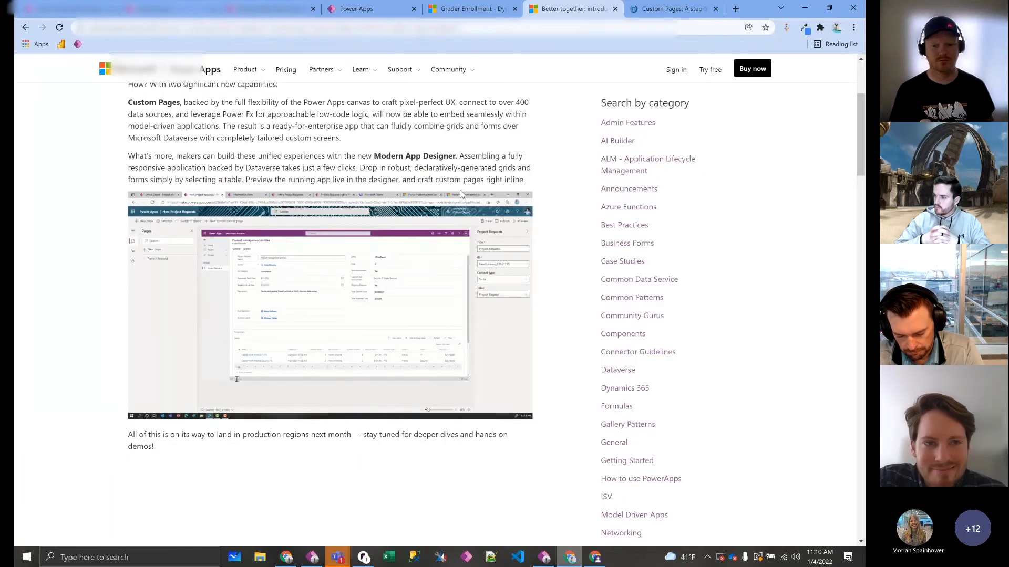
click(463, 9)
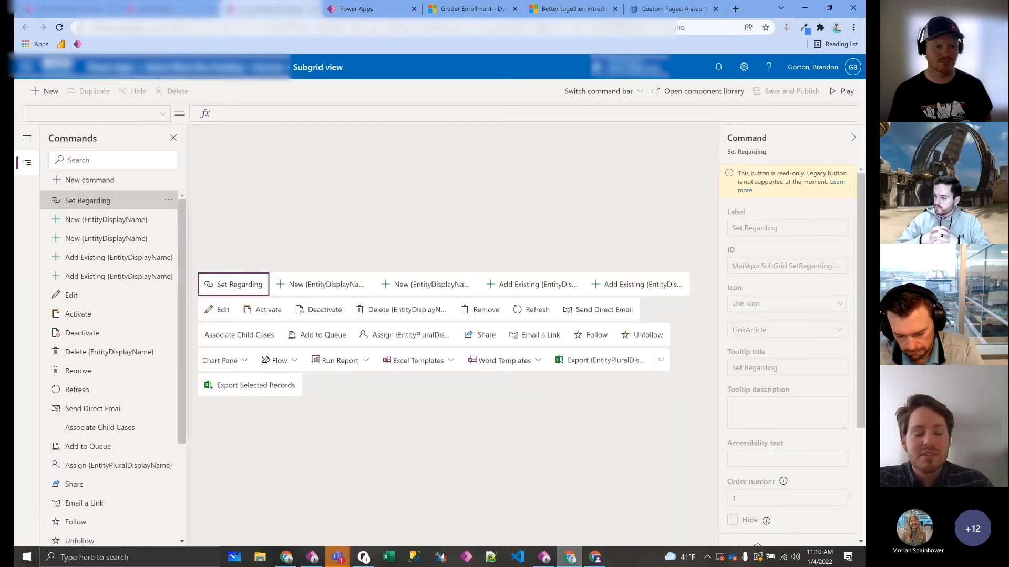
mouse_move(360, 297)
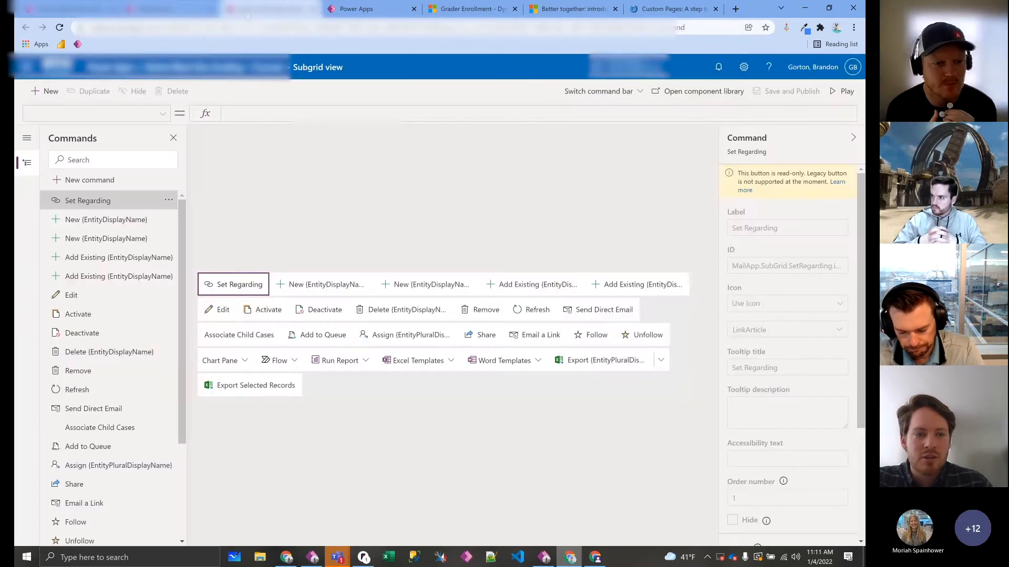
mouse_move(281, 127)
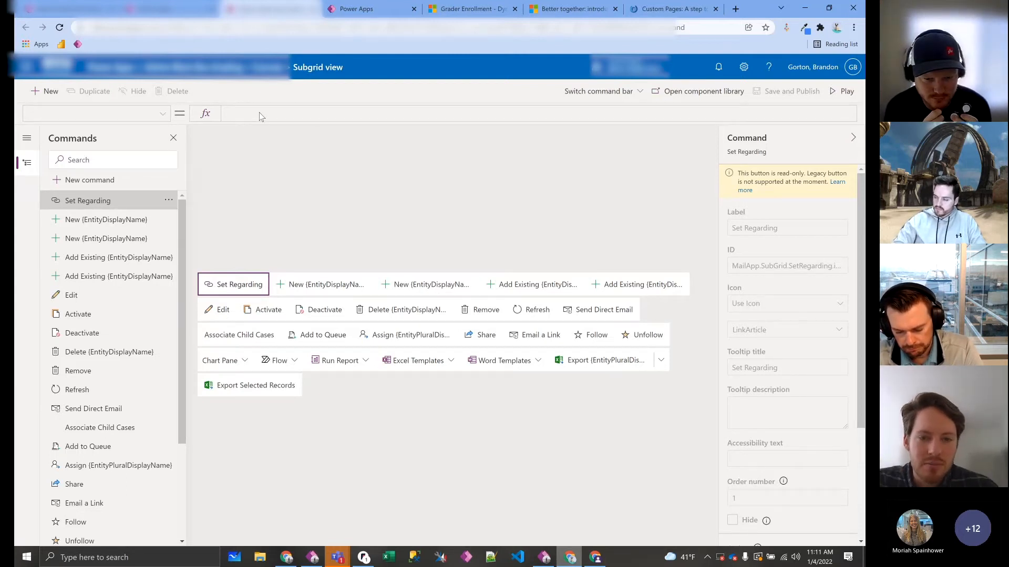
mouse_move(454, 303)
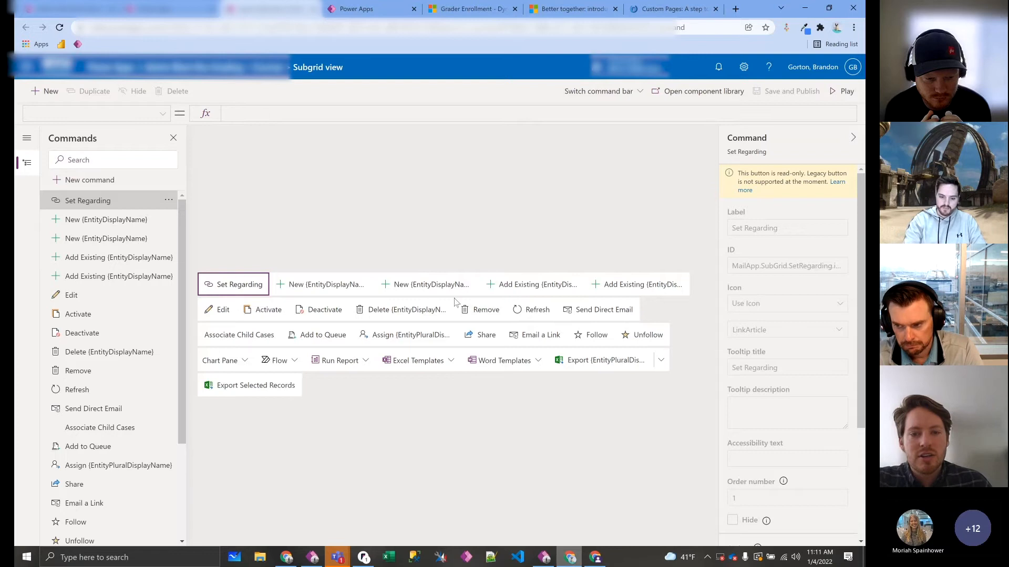
mouse_move(365, 264)
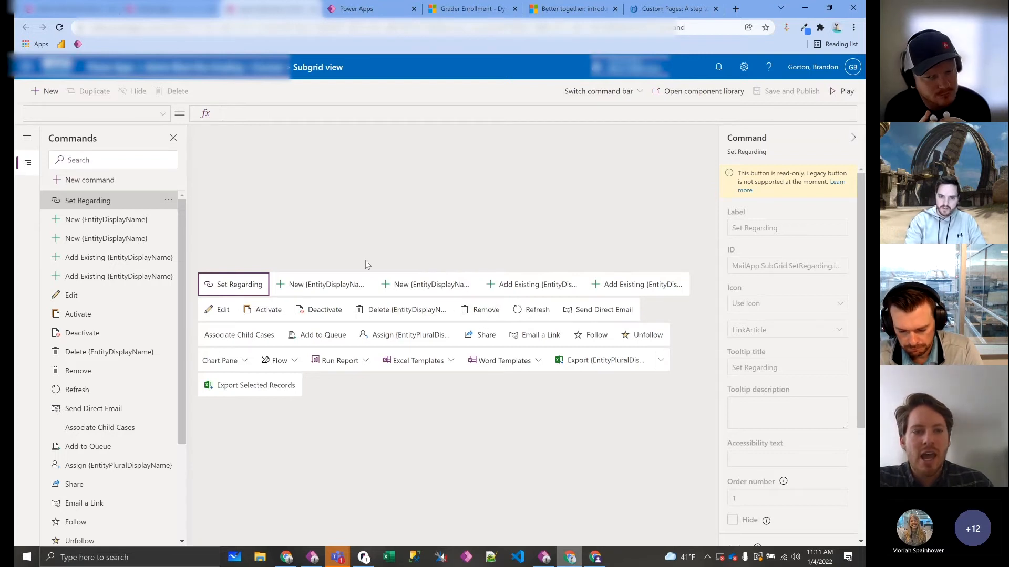
mouse_move(355, 8)
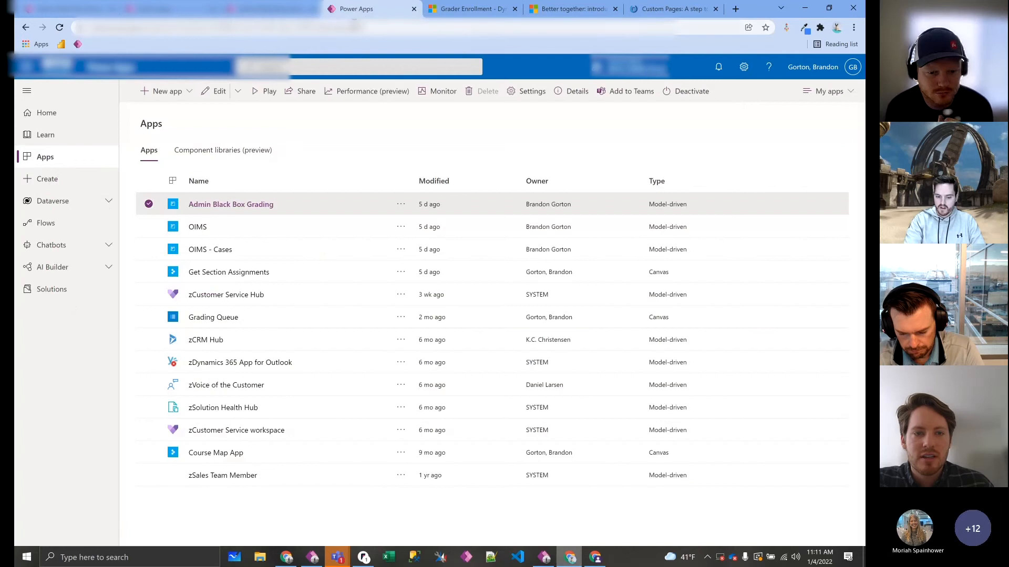
Step: Return to the running Grader Enrollment page listing graders and sections
click(469, 8)
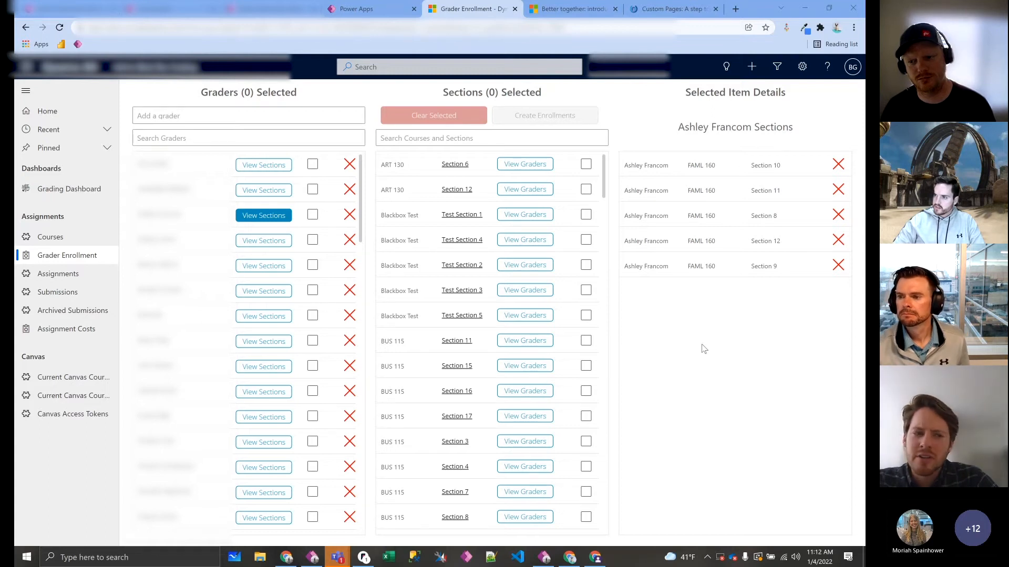
mouse_move(675, 147)
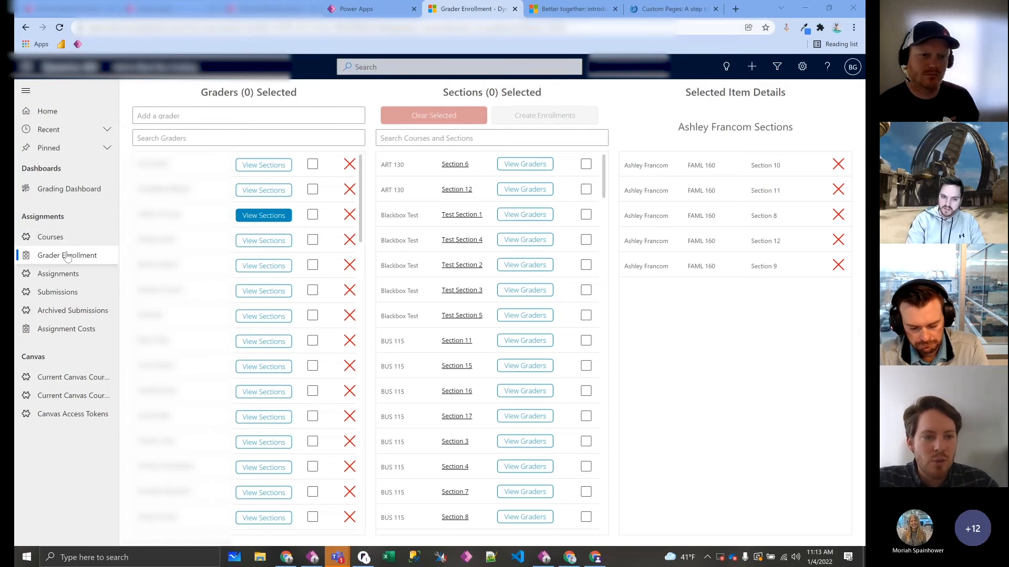
mouse_move(72, 236)
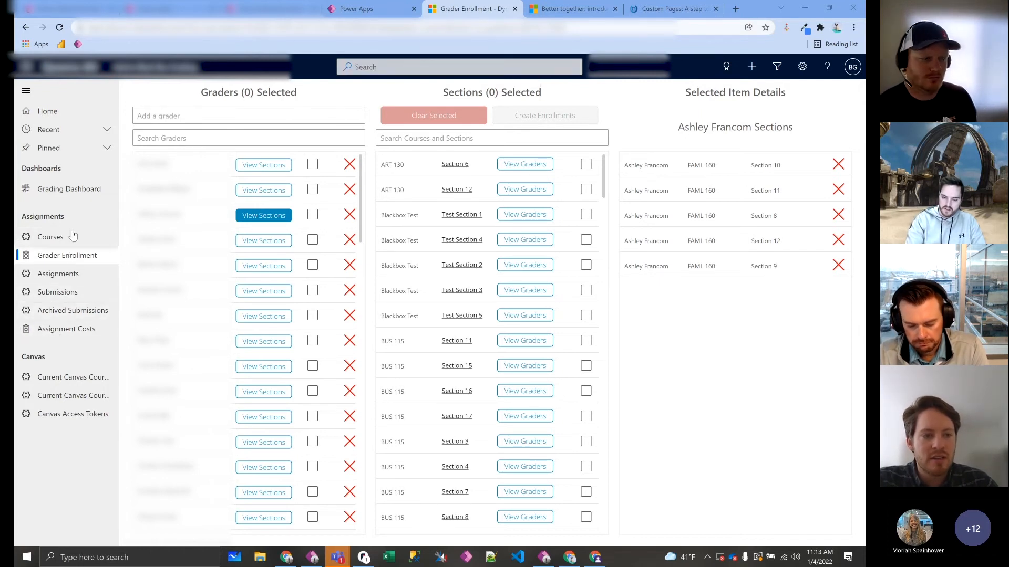
mouse_move(73, 222)
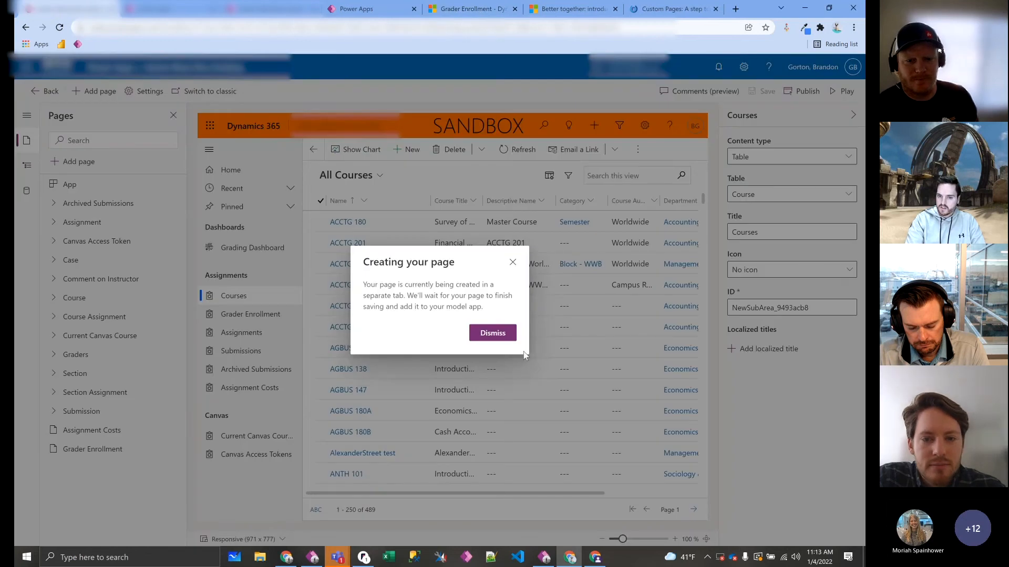
Step: Dismiss the page notice, cancel the Add custom page dialog and return to Power Apps Home
click(492, 333)
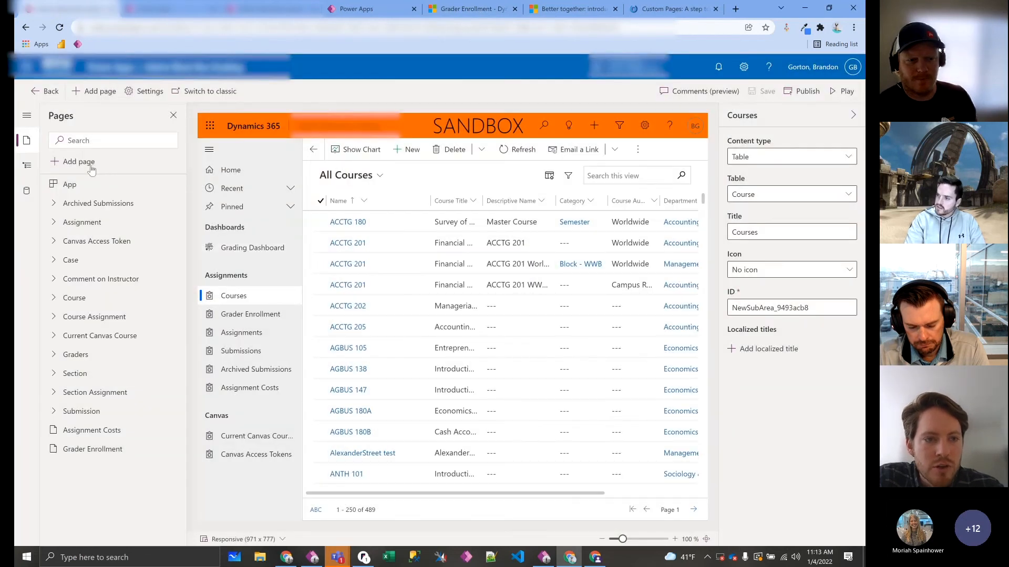
click(79, 162)
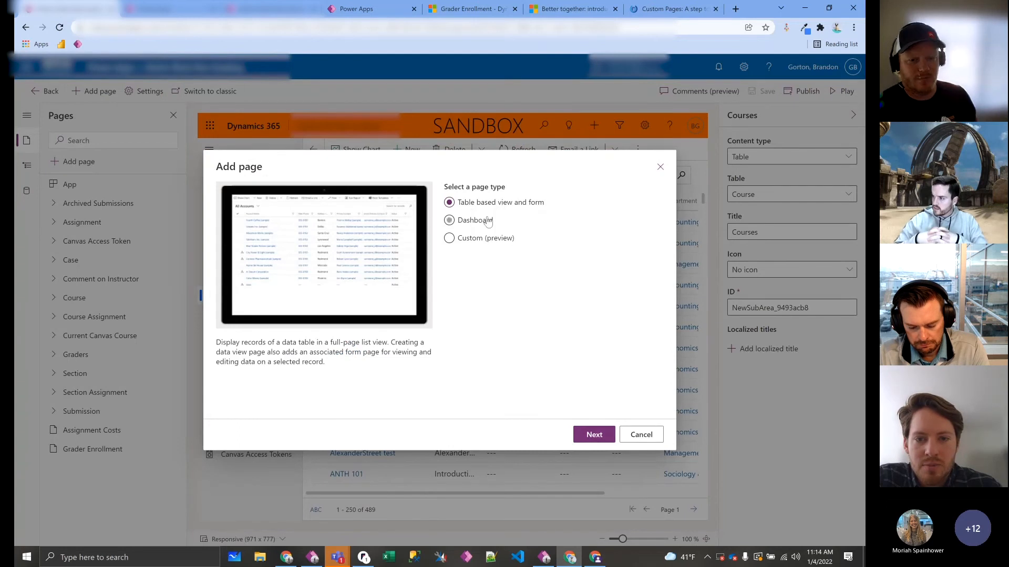
mouse_move(446, 241)
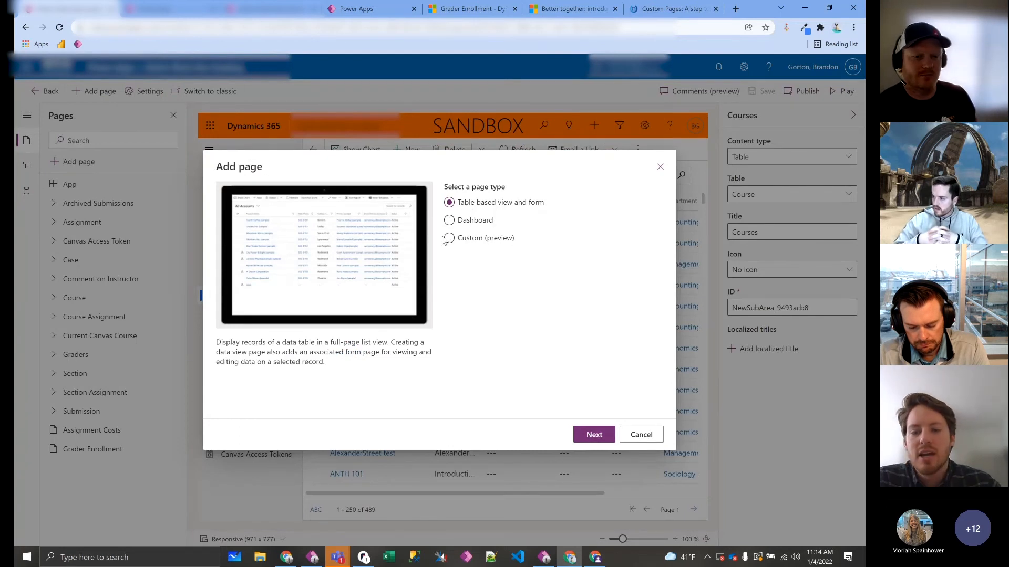
mouse_move(466, 246)
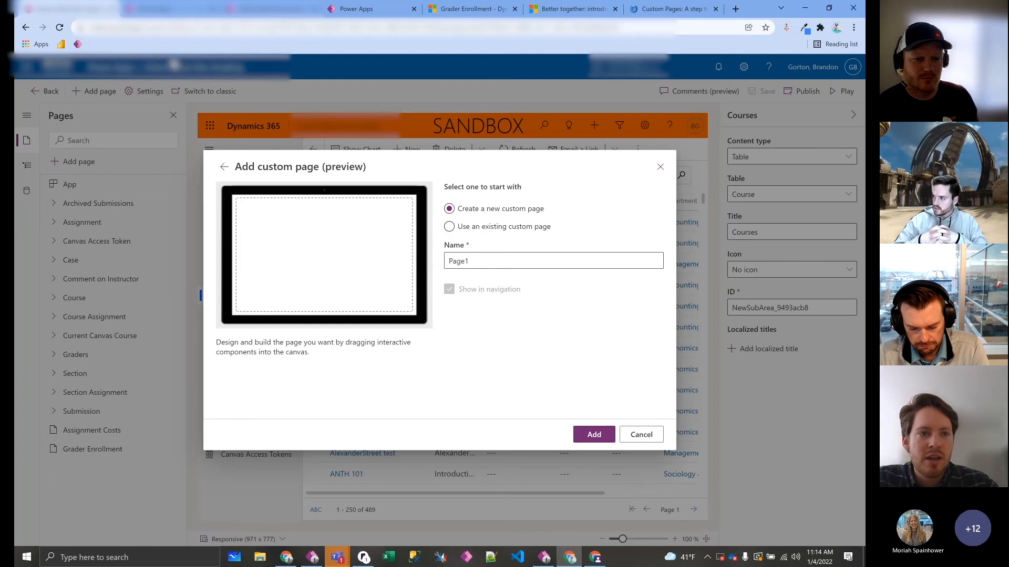
click(592, 434)
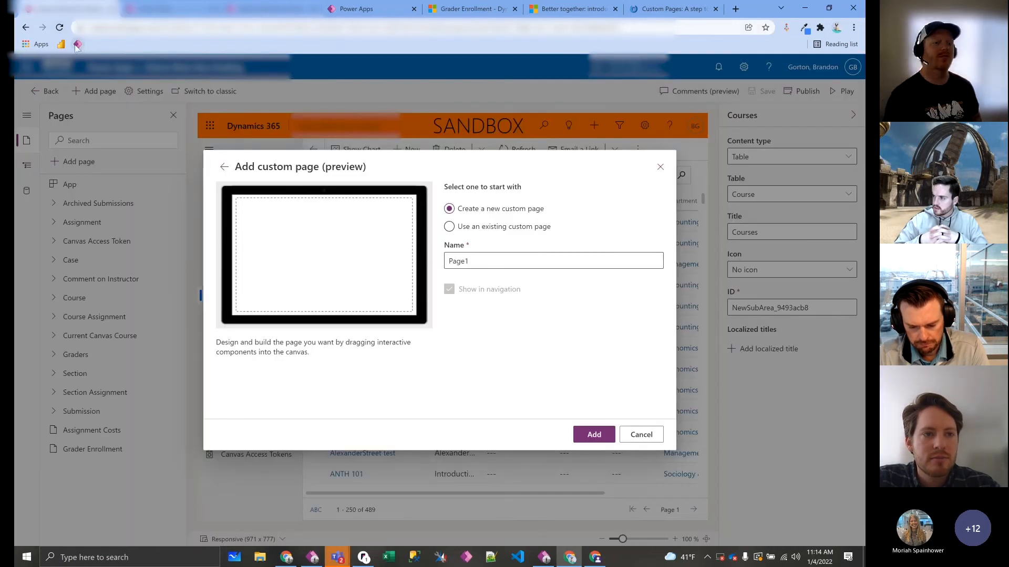
click(592, 434)
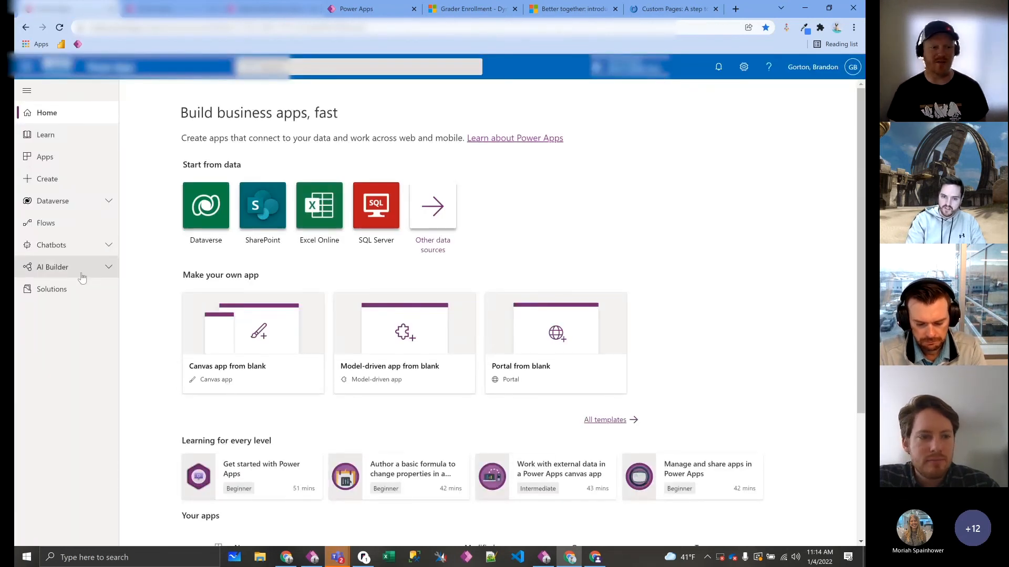
Step: Open the OIMS.Customizations.KB solution from Solutions and bring up its New menu
click(51, 289)
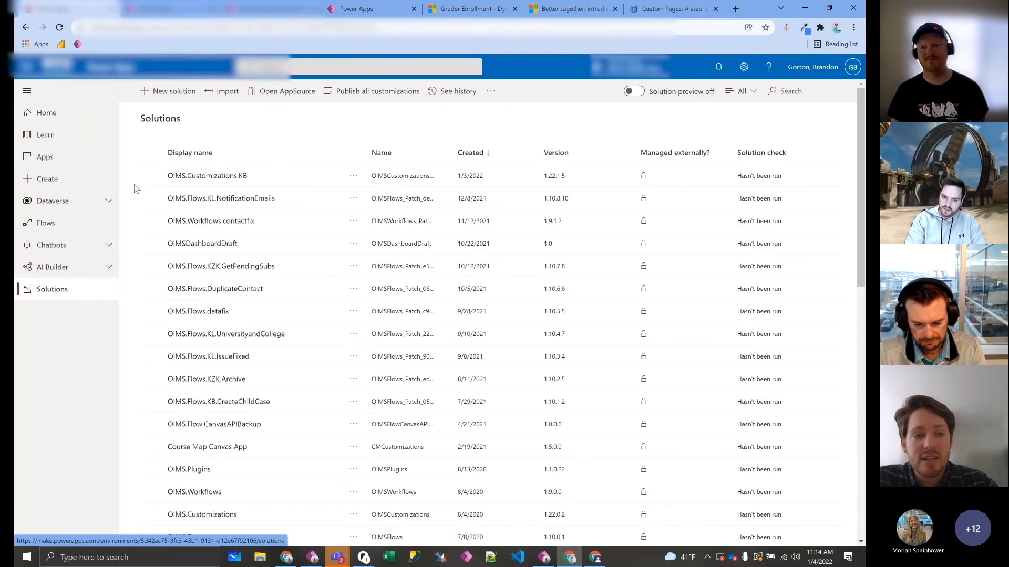
mouse_move(275, 130)
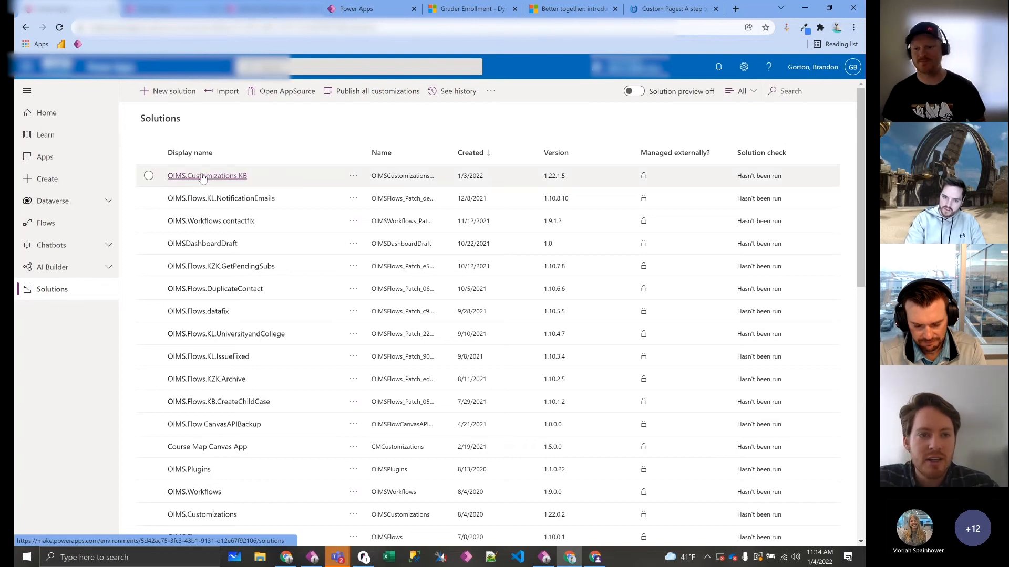
click(207, 176)
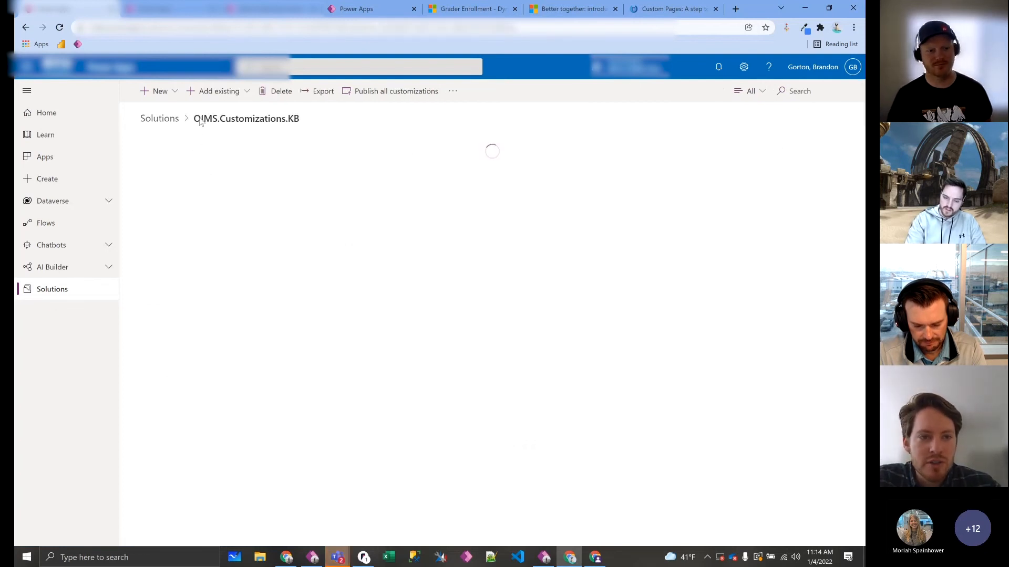
click(160, 90)
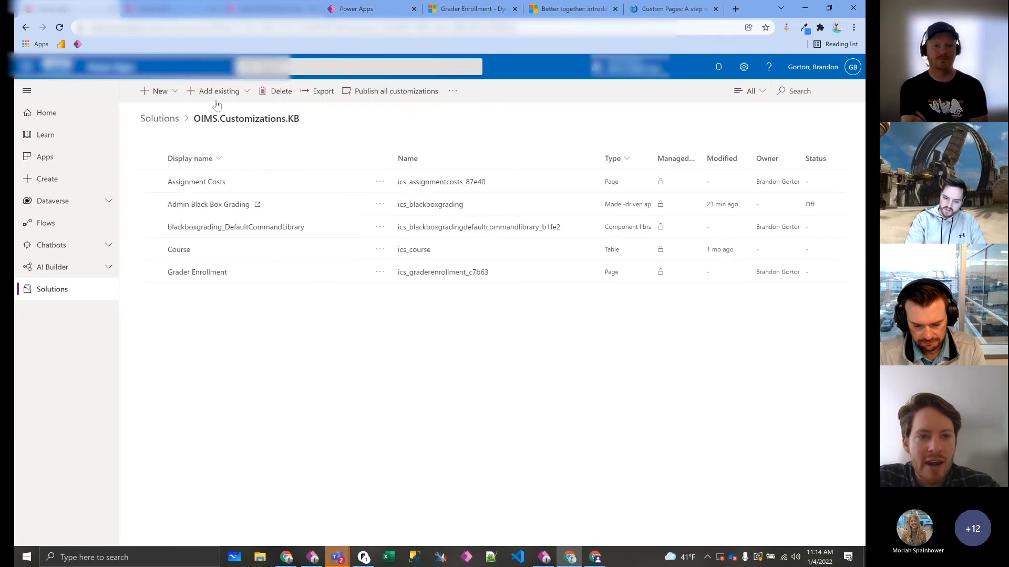
click(159, 90)
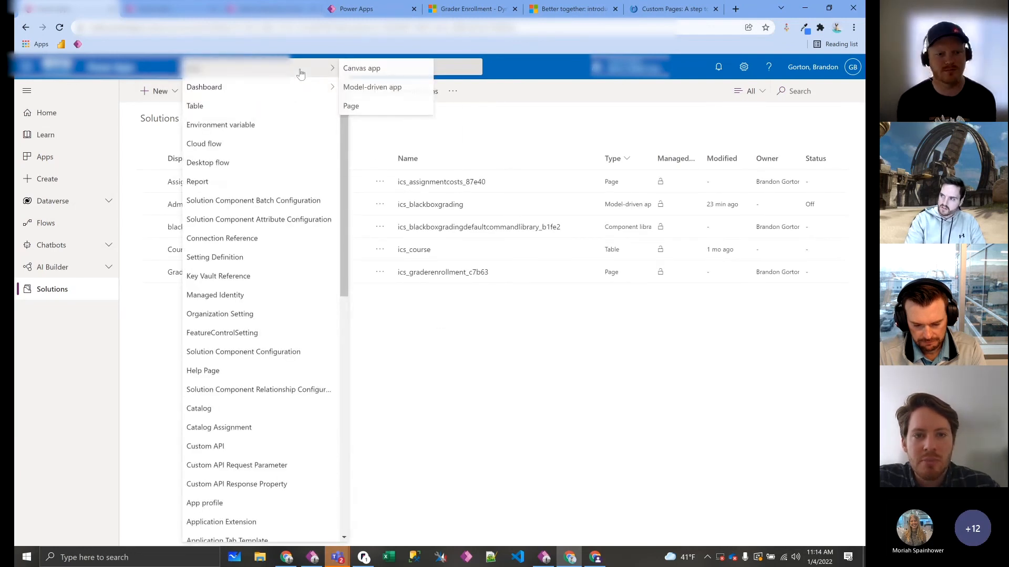
Step: Create a new blank custom page (Screen1) in the solution, then switch to the running Grader Enrollment app
click(351, 105)
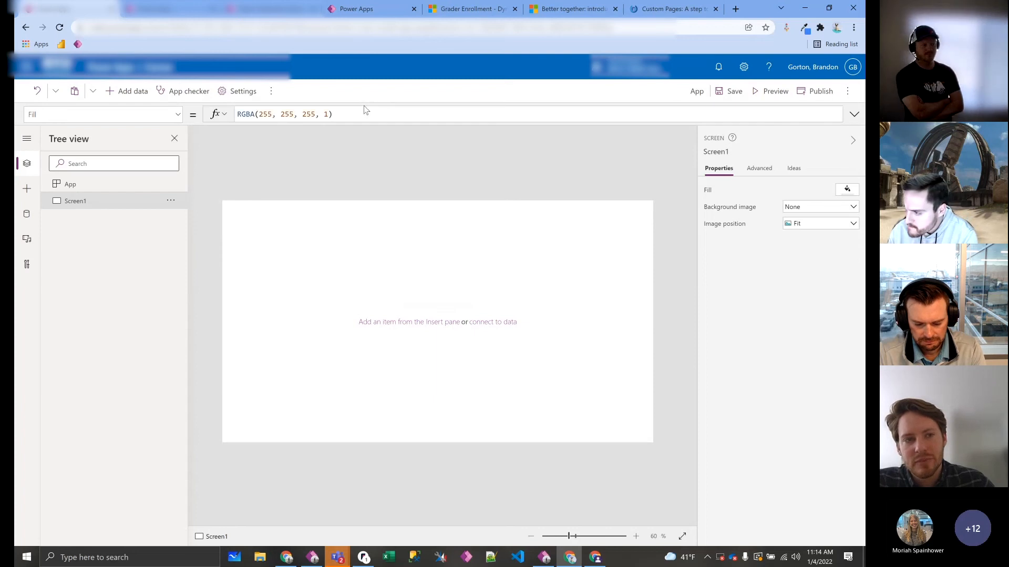
click(26, 188)
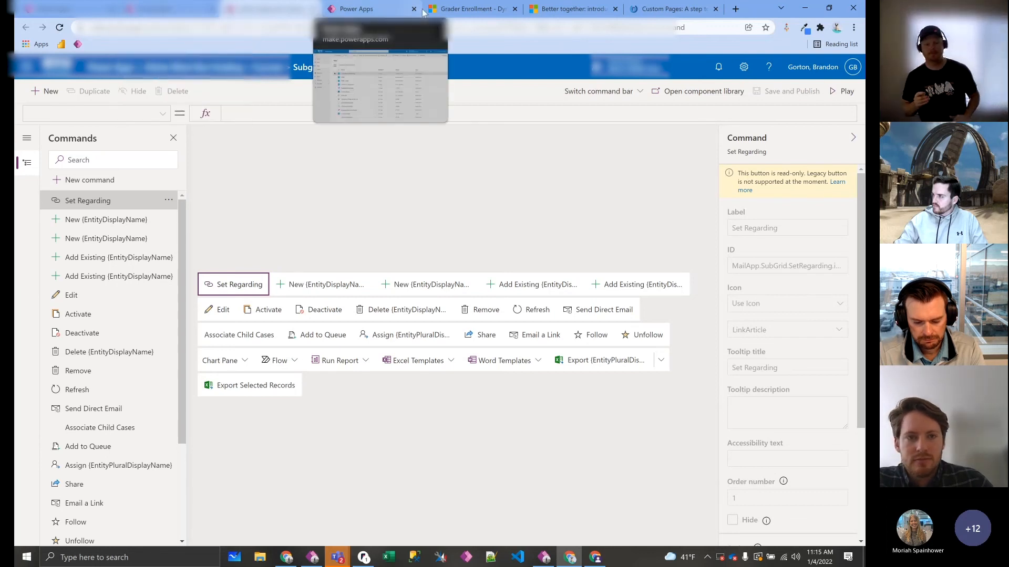
click(469, 8)
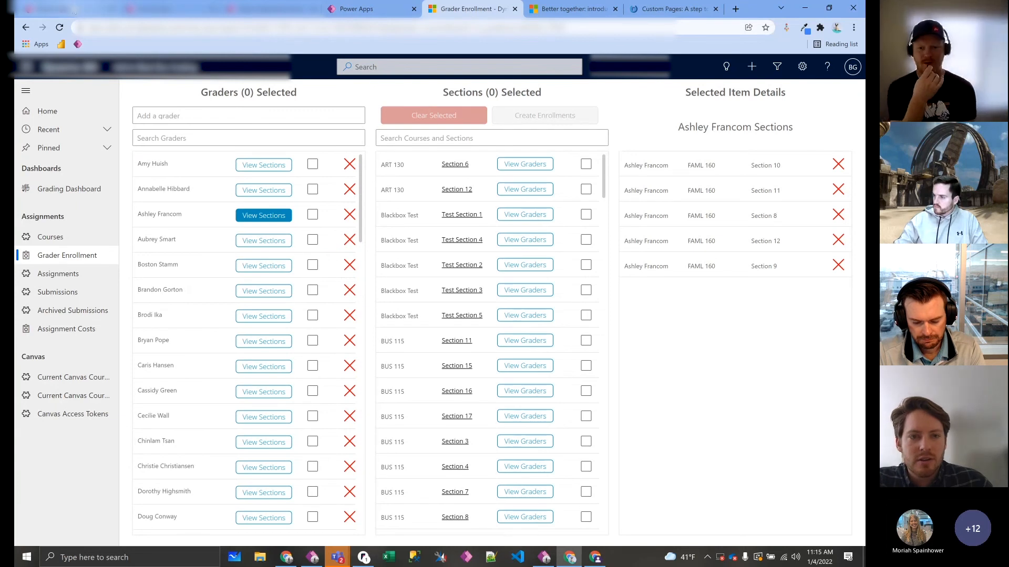
Step: Return to the OIMS.Customizations.KB solution and show actions for the Admin Black Box Grading app
click(371, 8)
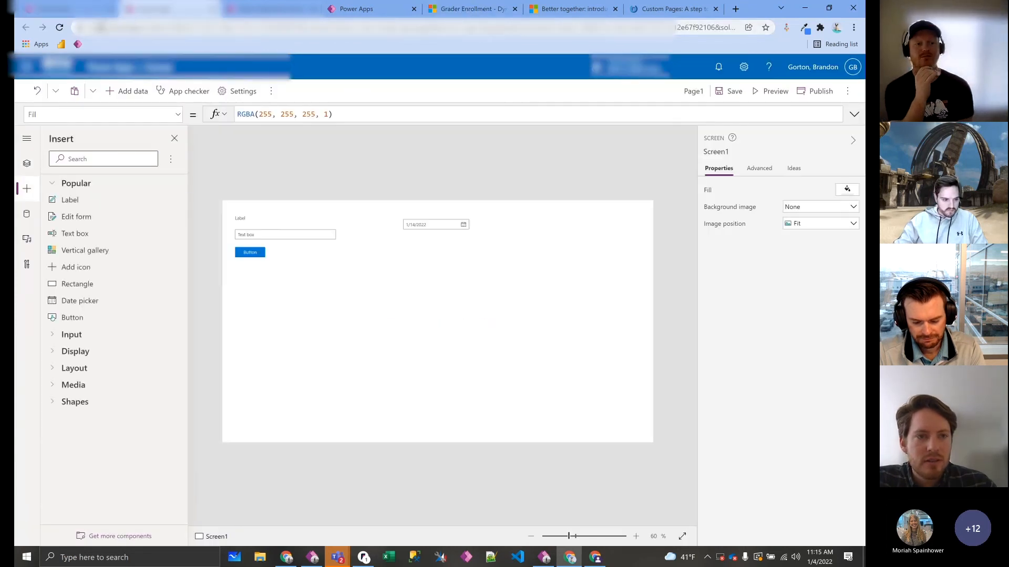
click(26, 163)
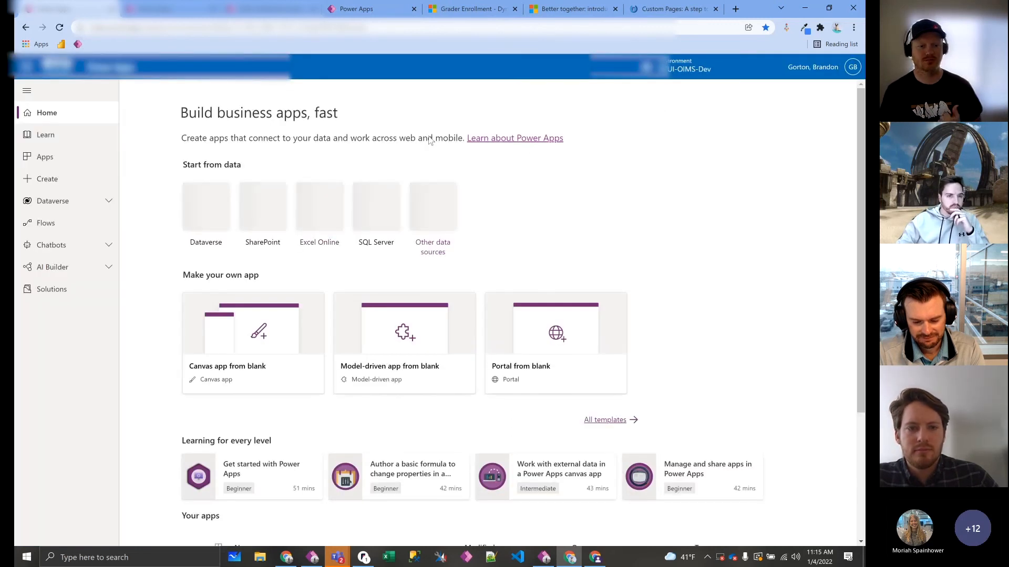
click(53, 289)
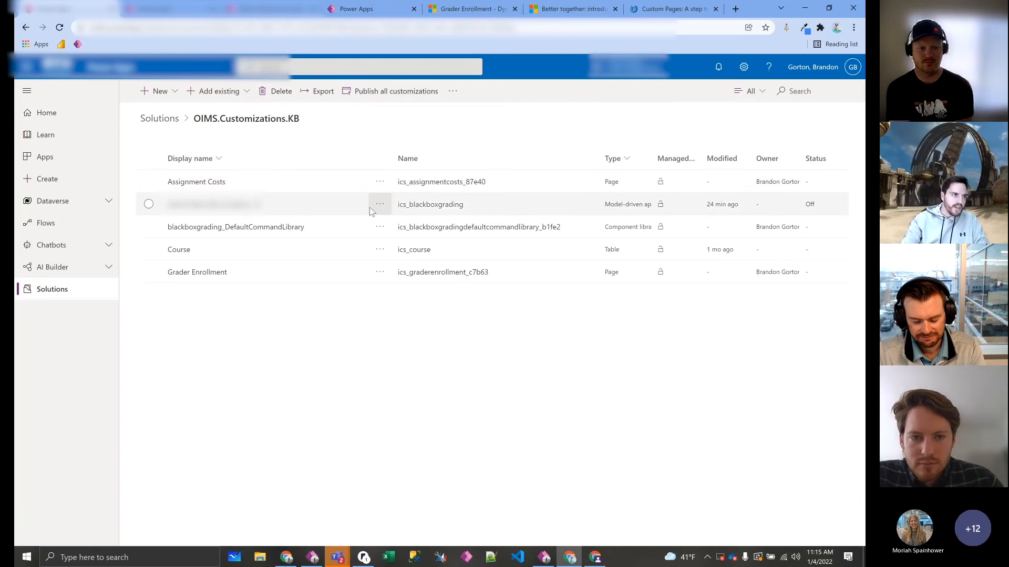
click(380, 203)
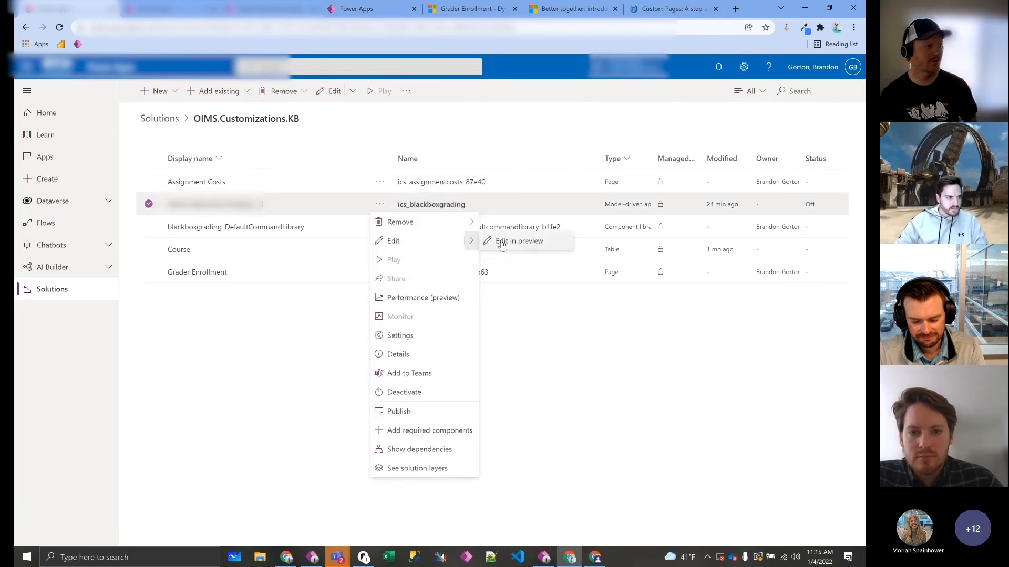
Step: Edit Admin Black Box Grading in the preview designer and preview its Grader Enrollment page
click(518, 240)
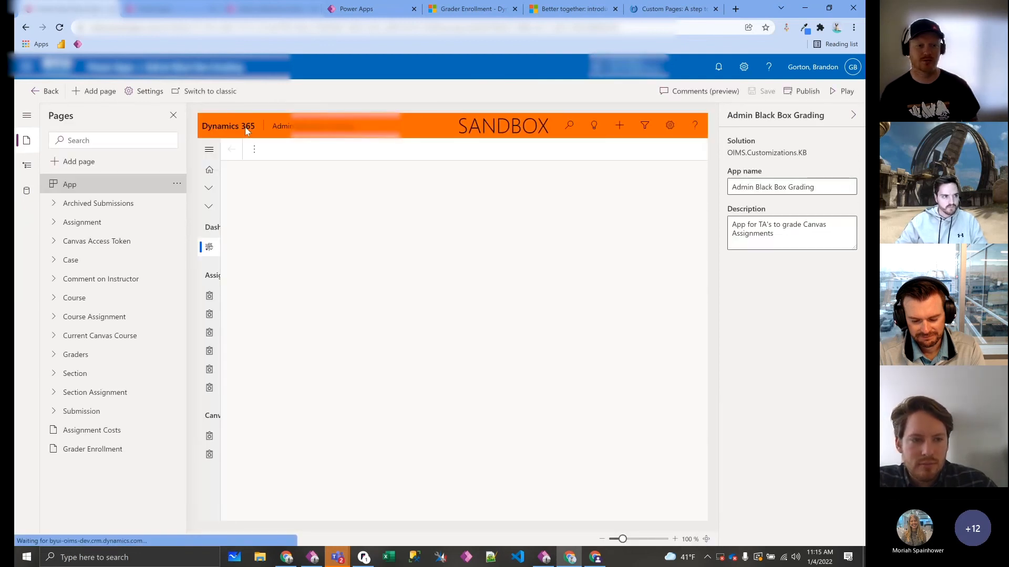
click(208, 150)
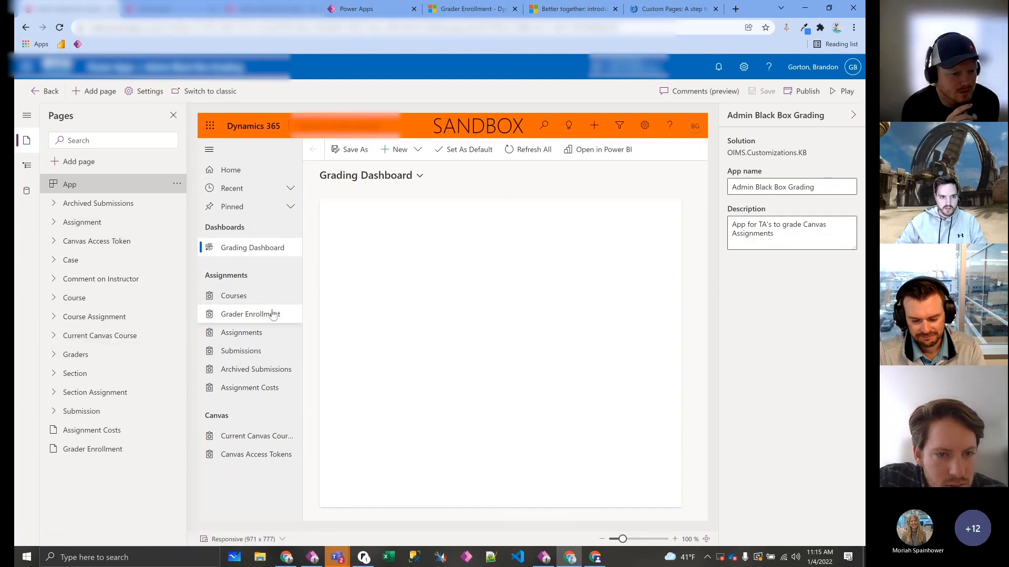
click(250, 314)
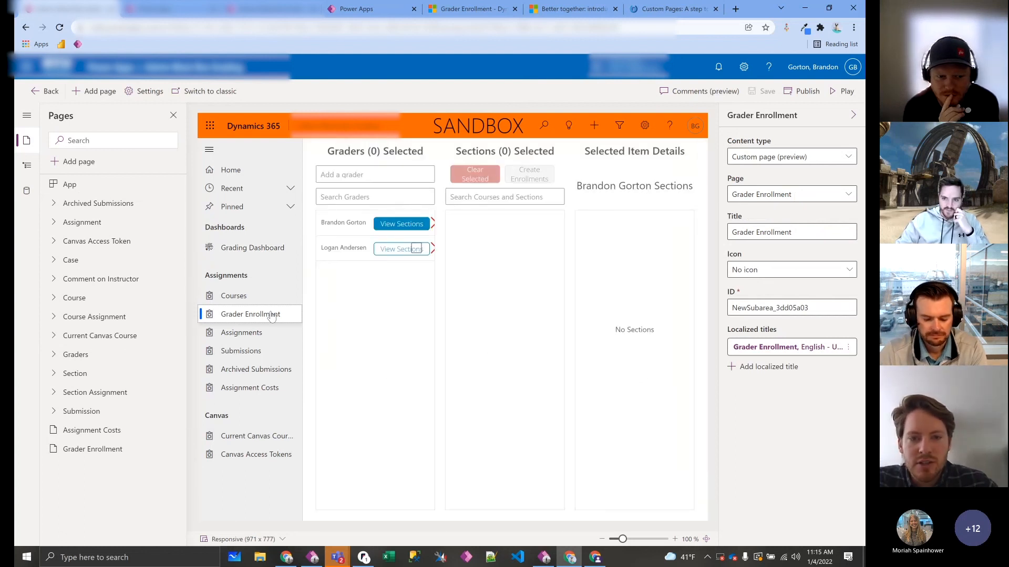
click(400, 223)
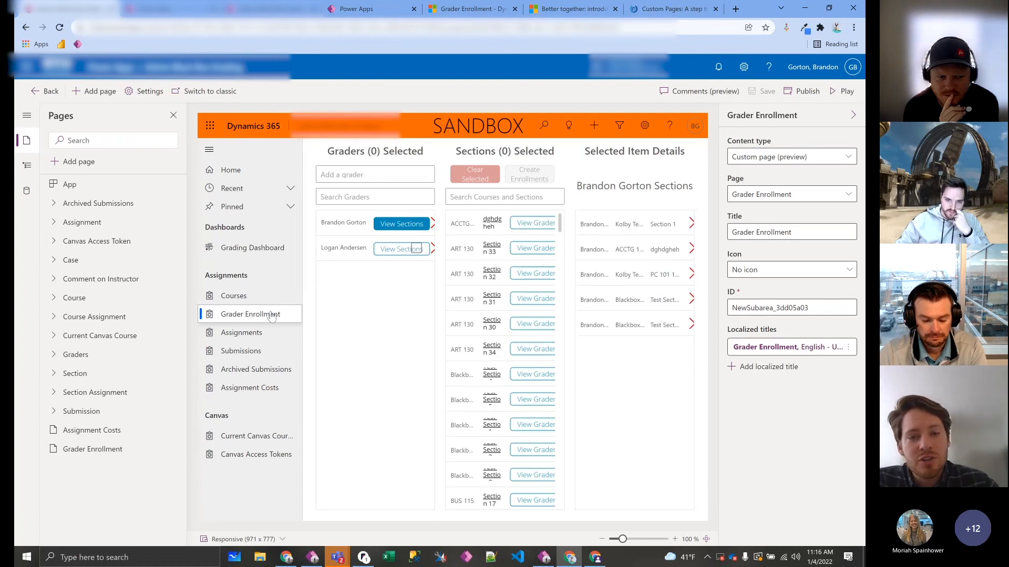
mouse_move(400, 222)
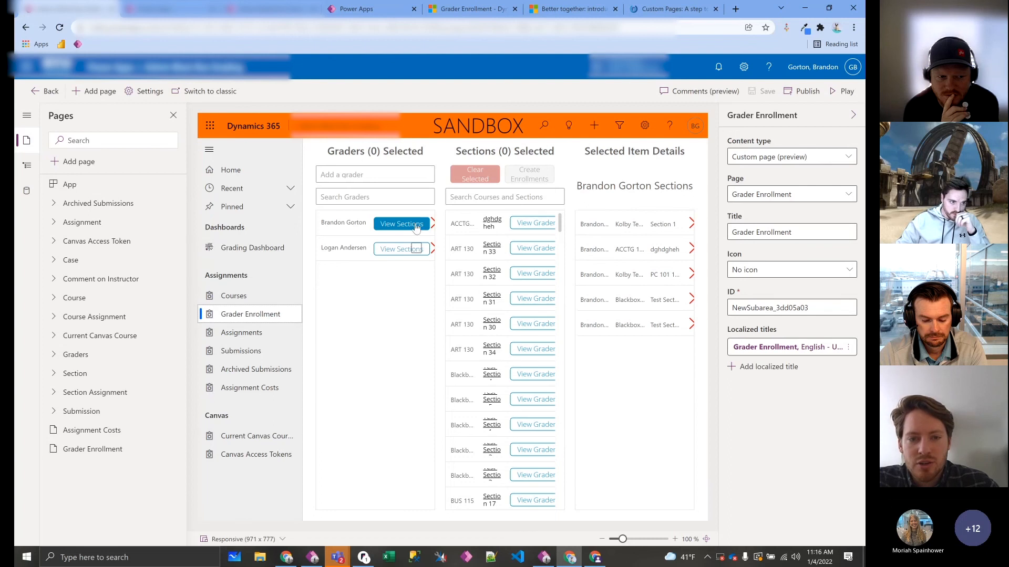
mouse_move(418, 266)
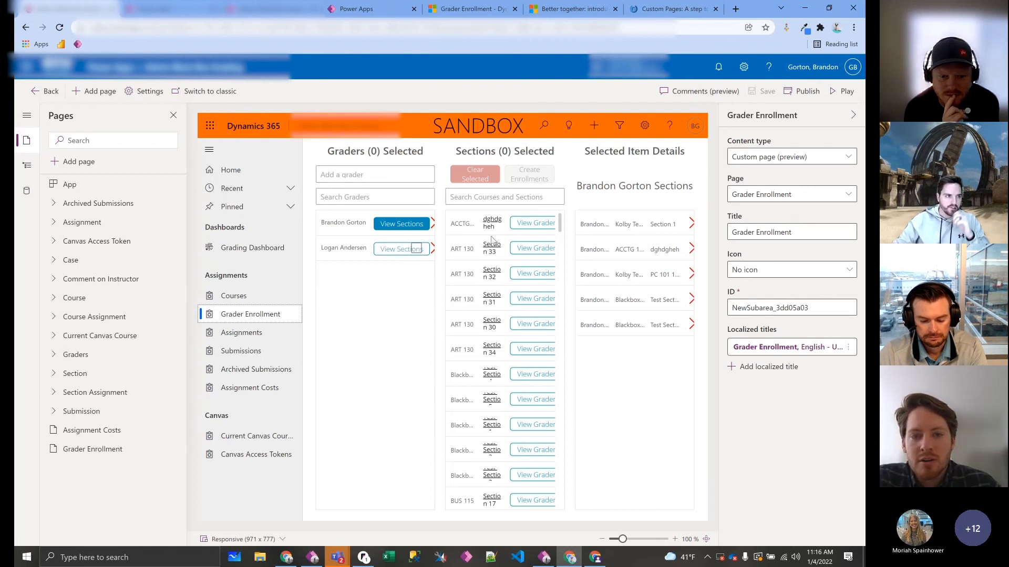
mouse_move(486, 345)
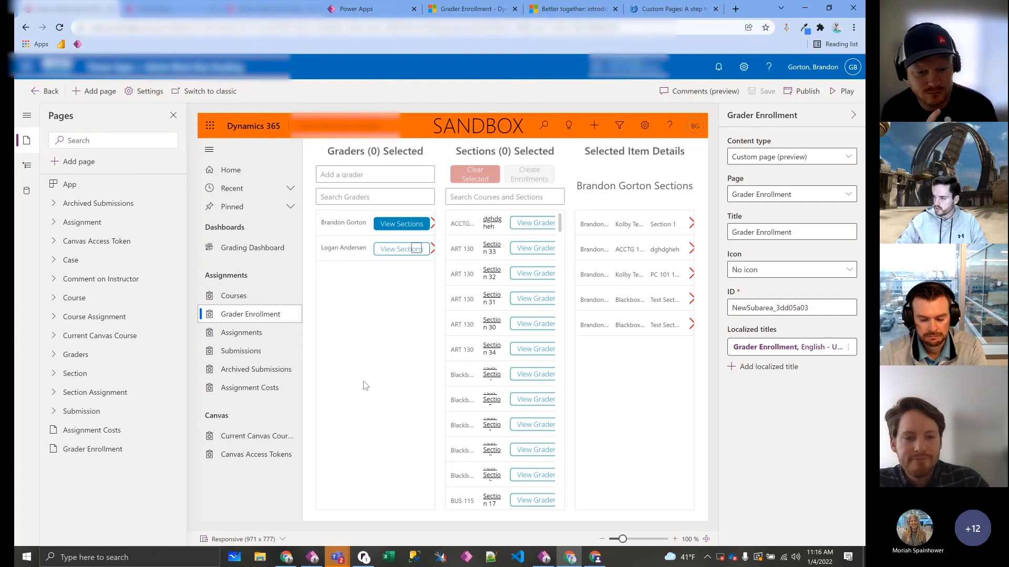
Step: Select the Assignment Costs page in the app preview navigation
click(250, 388)
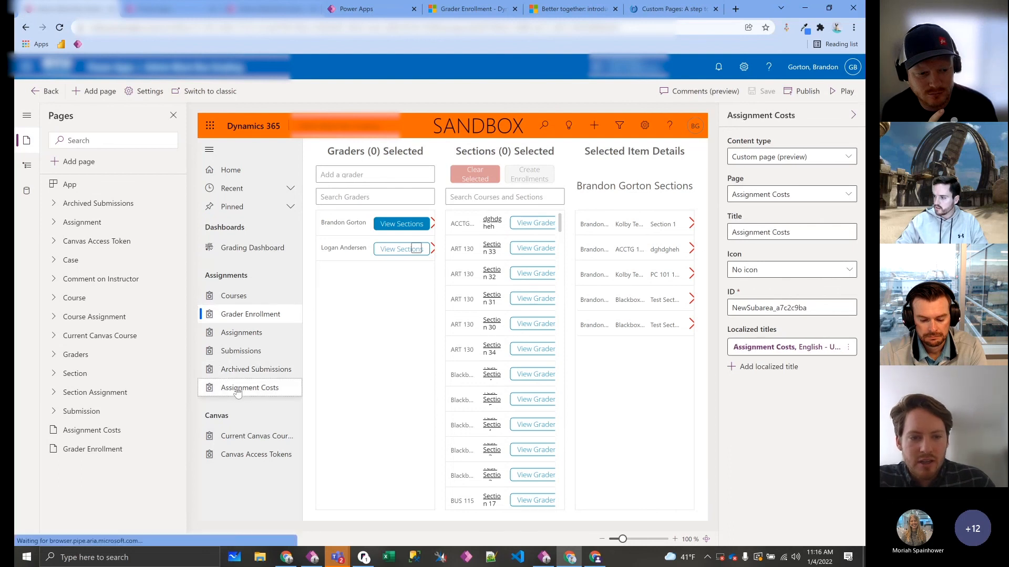
Step: Load the Assignment Costs page listing course assignments with editable cost fields
click(249, 388)
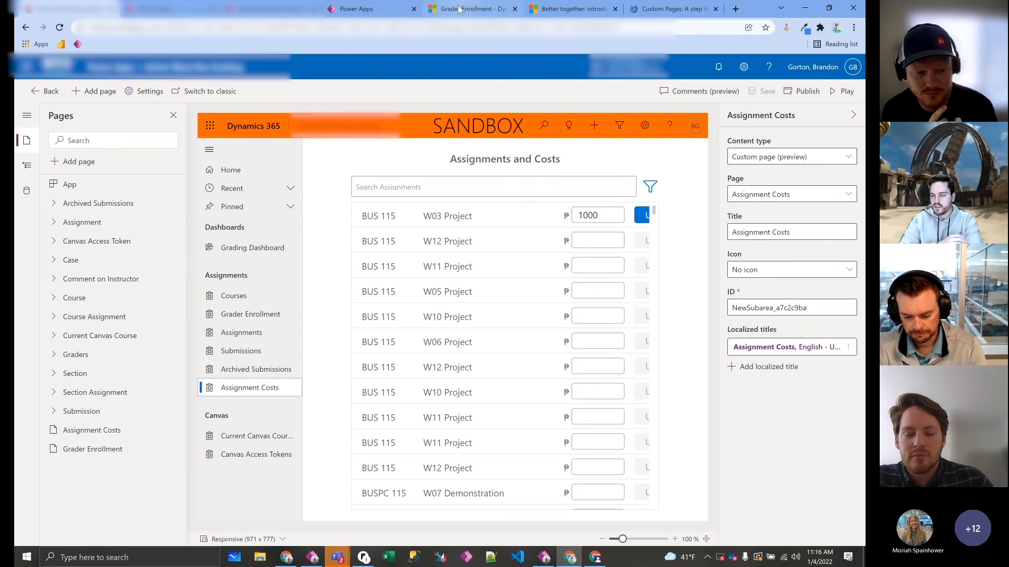
mouse_move(473, 9)
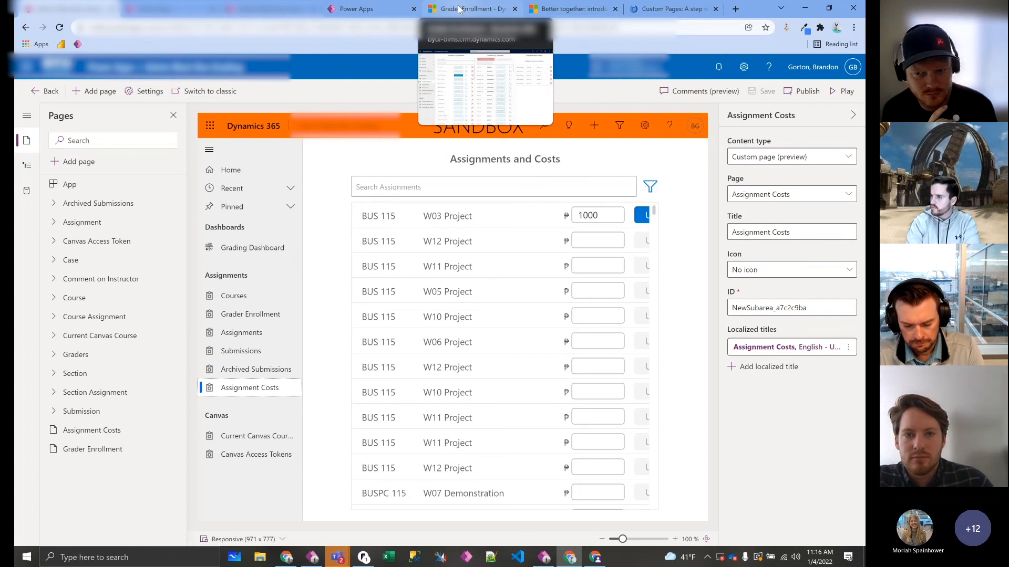
mouse_move(347, 70)
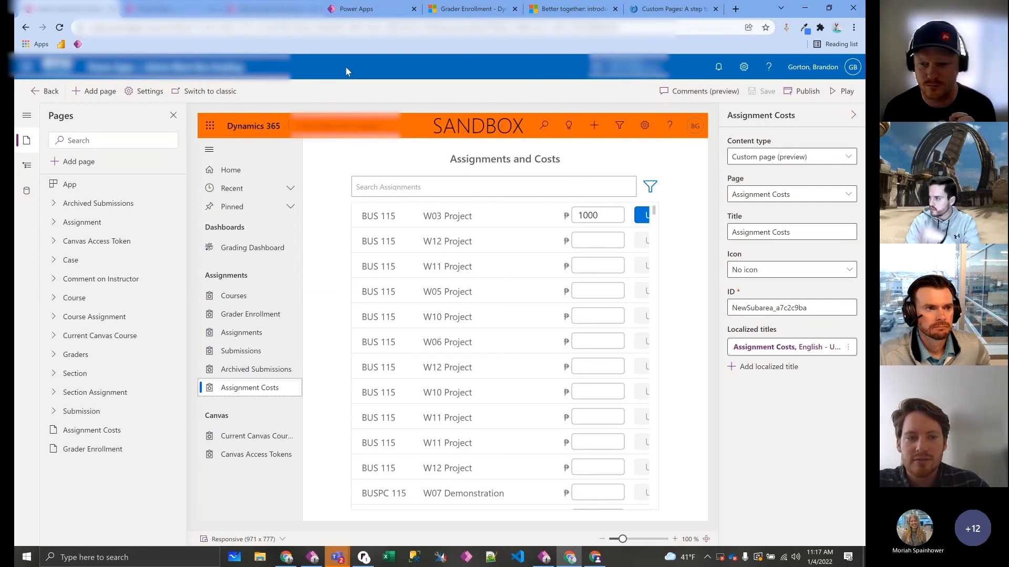
mouse_move(405, 114)
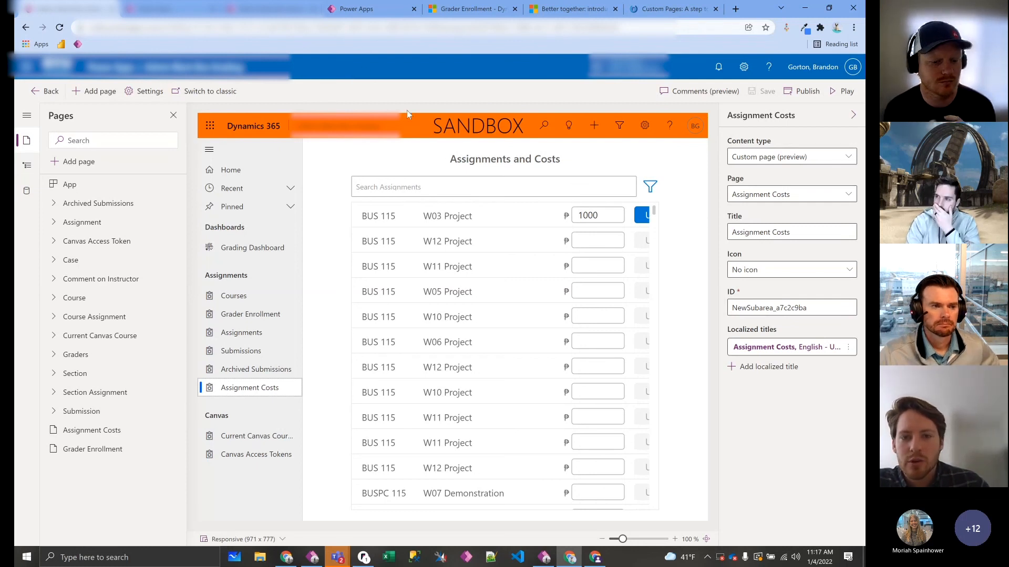
mouse_move(802, 529)
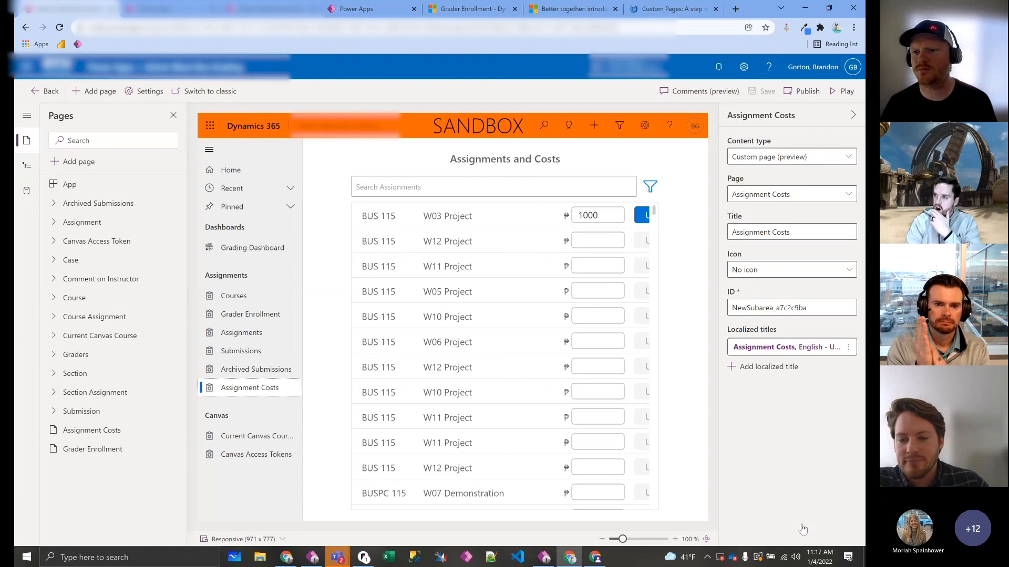